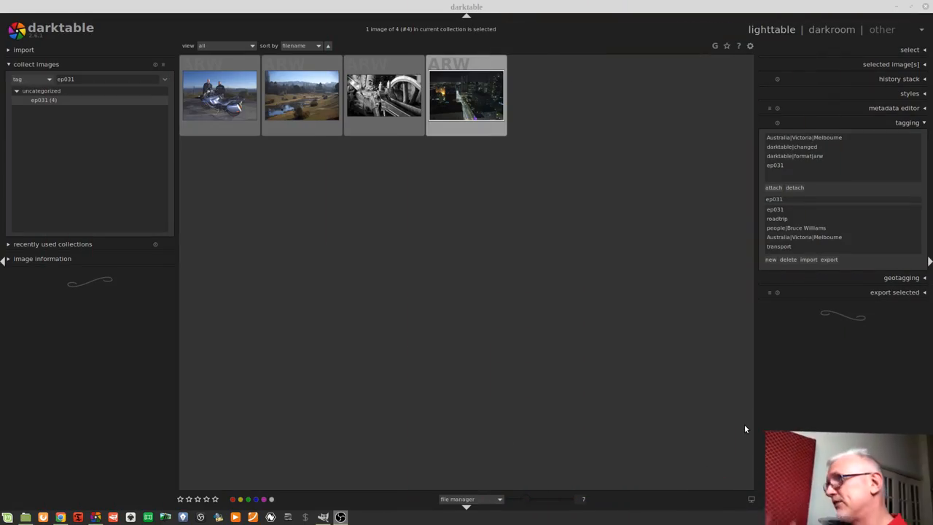
mouse_move(444, 224)
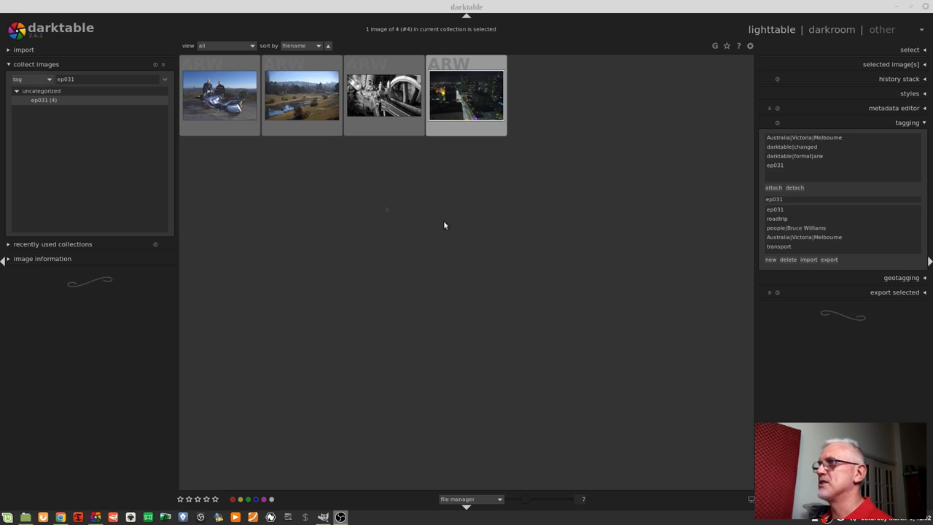
Select the first thumbnail, the motorcycle photo, in the lighttable collection.
click(219, 93)
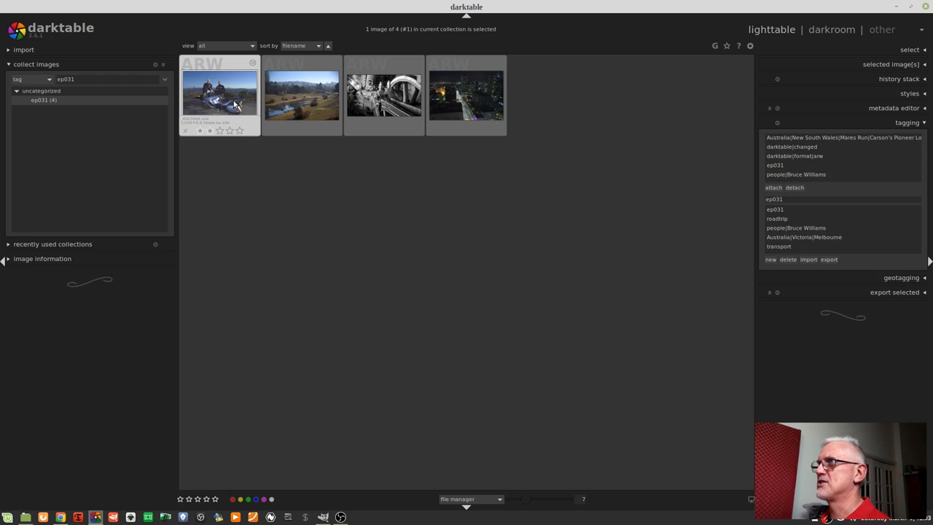
Open the motorcycle photo in the darkroom for editing.
double_click(220, 94)
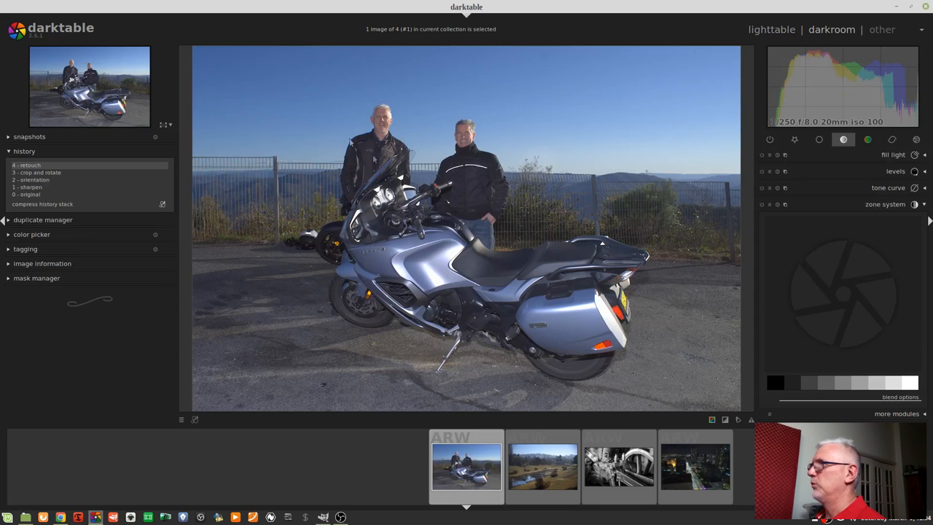
mouse_move(609, 219)
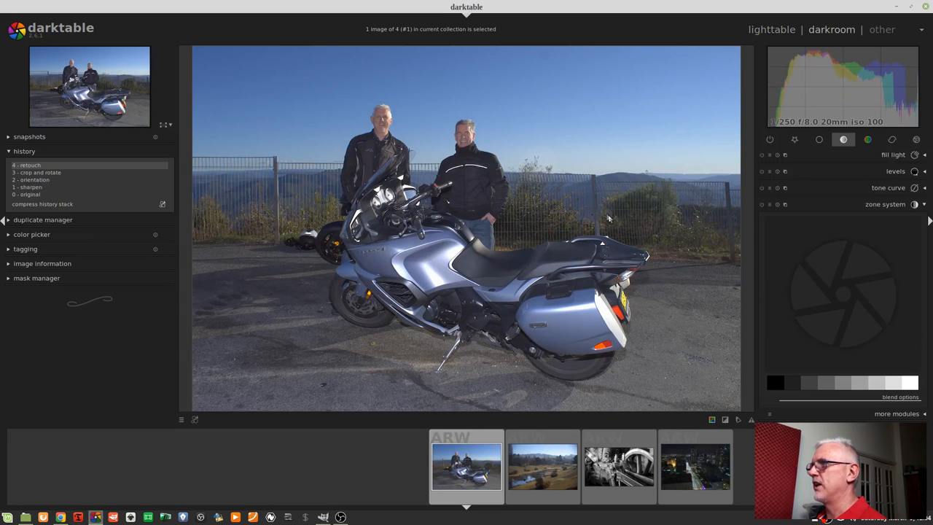
mouse_move(582, 216)
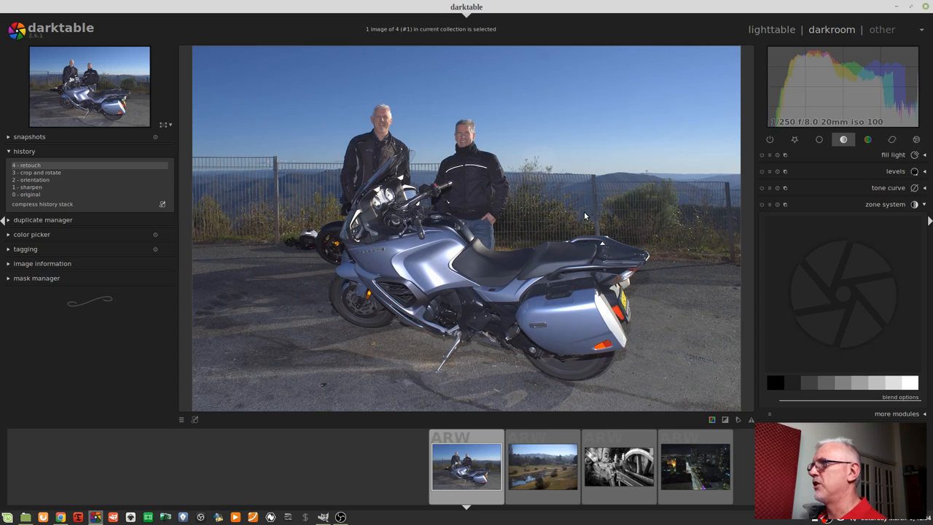
mouse_move(596, 209)
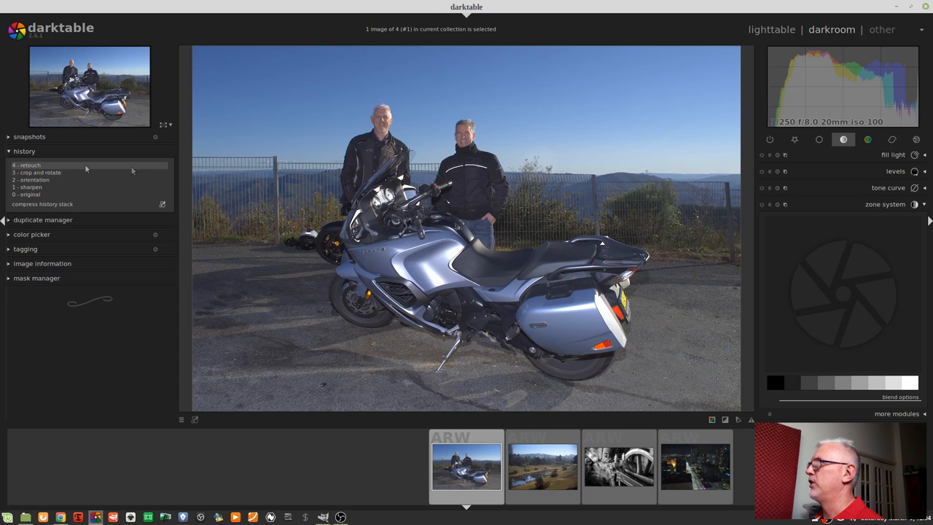
mouse_move(652, 142)
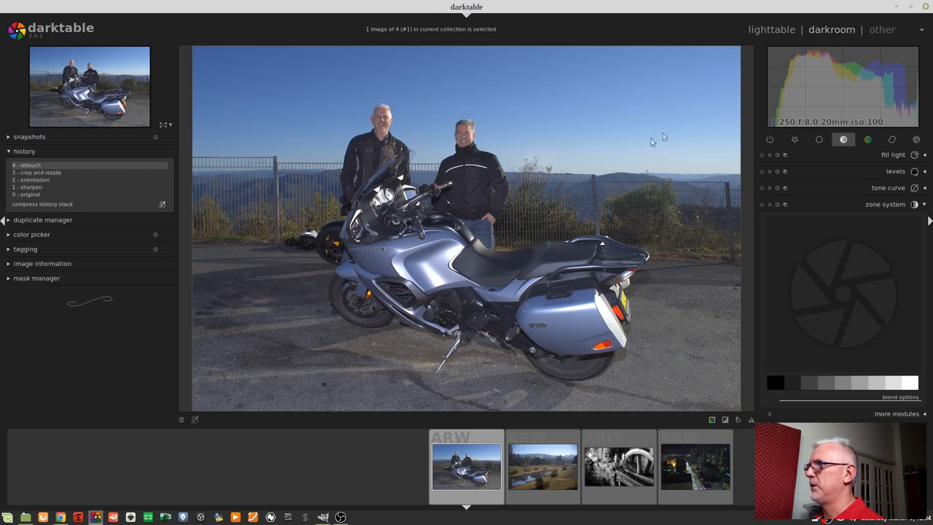
mouse_move(615, 139)
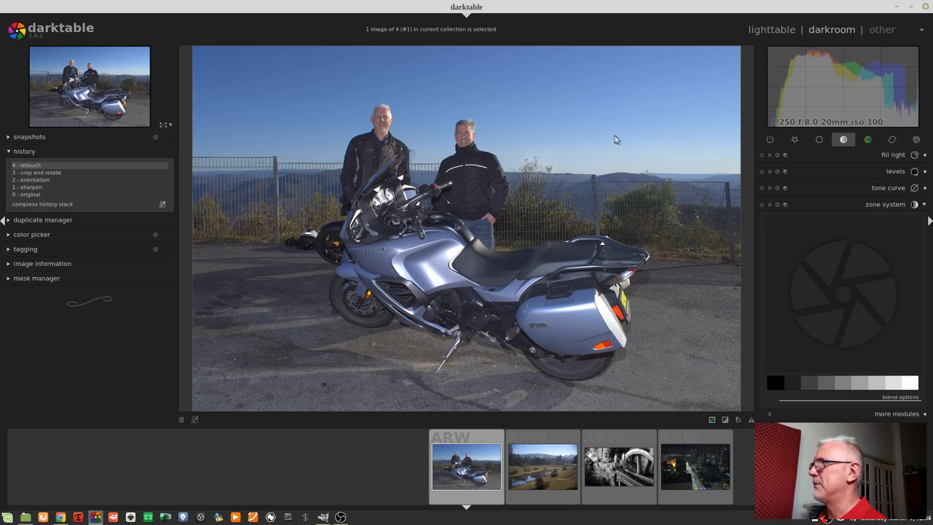
mouse_move(884, 204)
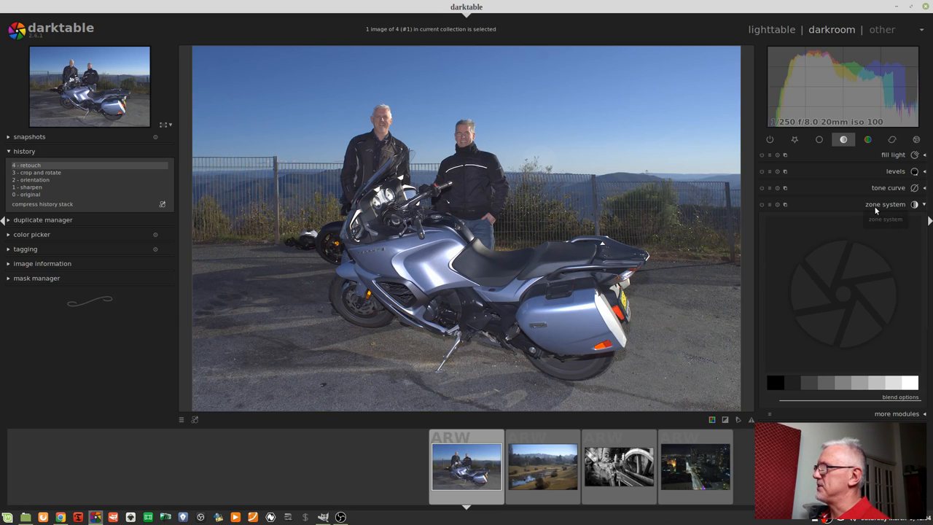
mouse_move(789, 219)
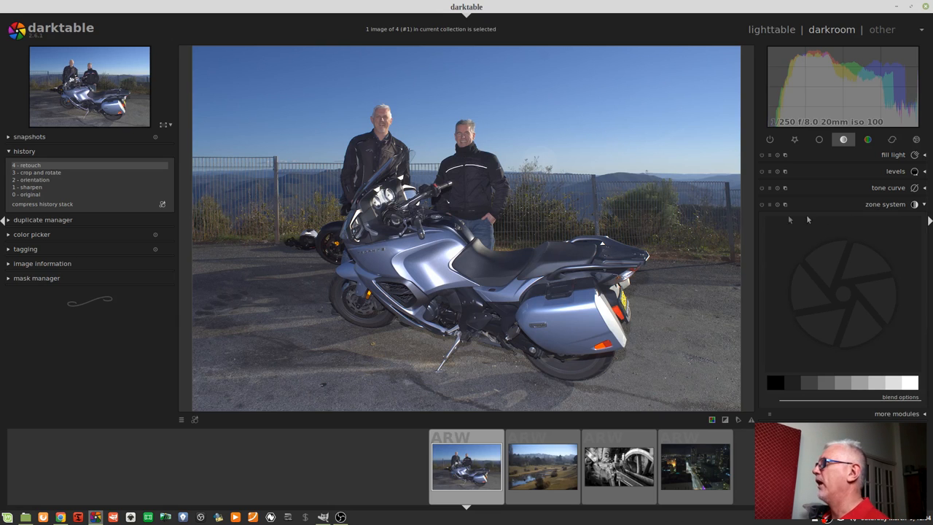
Enable the zone system module on the motorcycle photo.
click(762, 204)
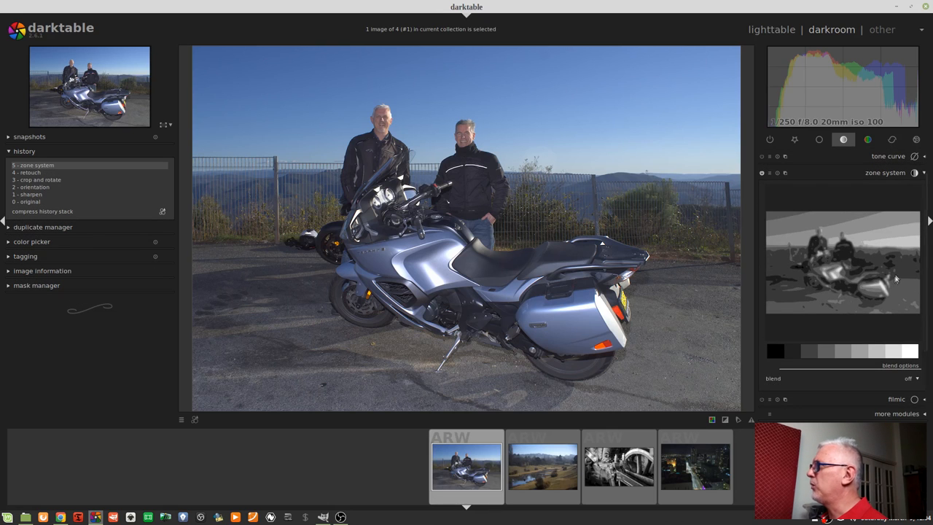
mouse_move(860, 230)
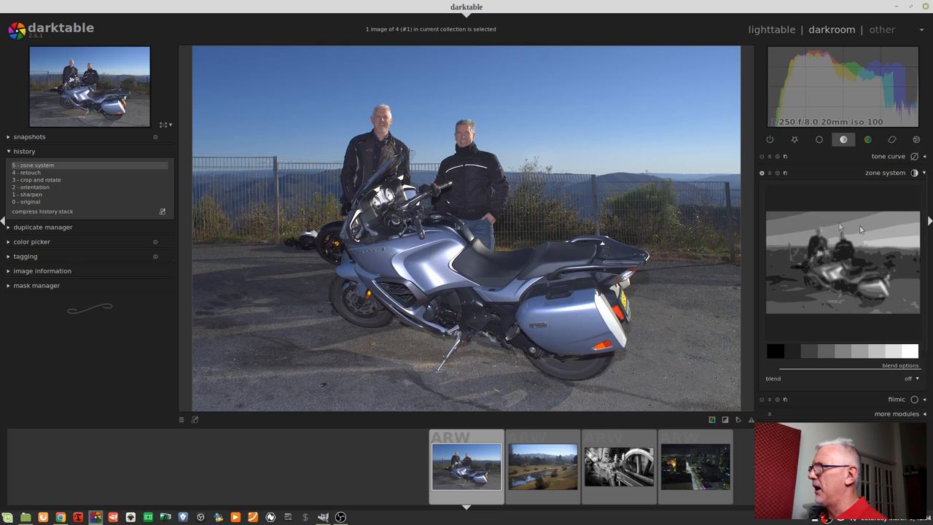
mouse_move(877, 295)
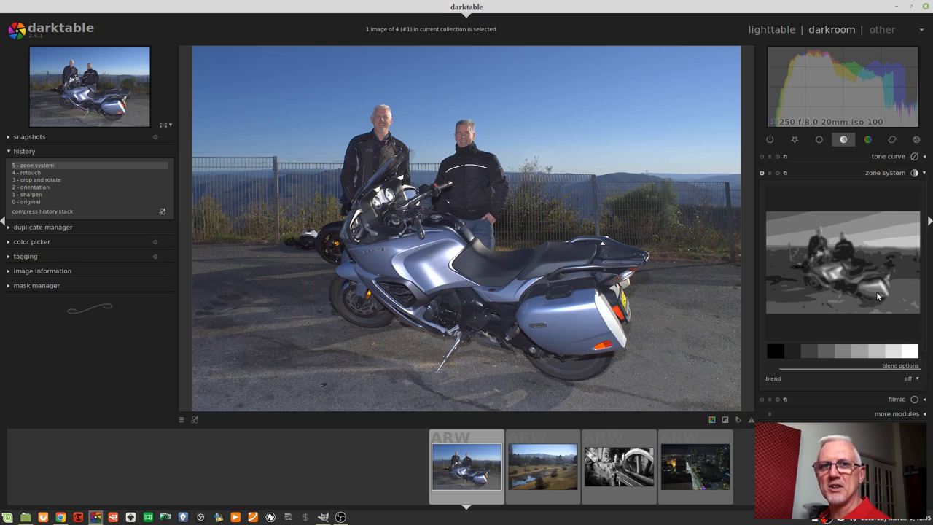
mouse_move(823, 232)
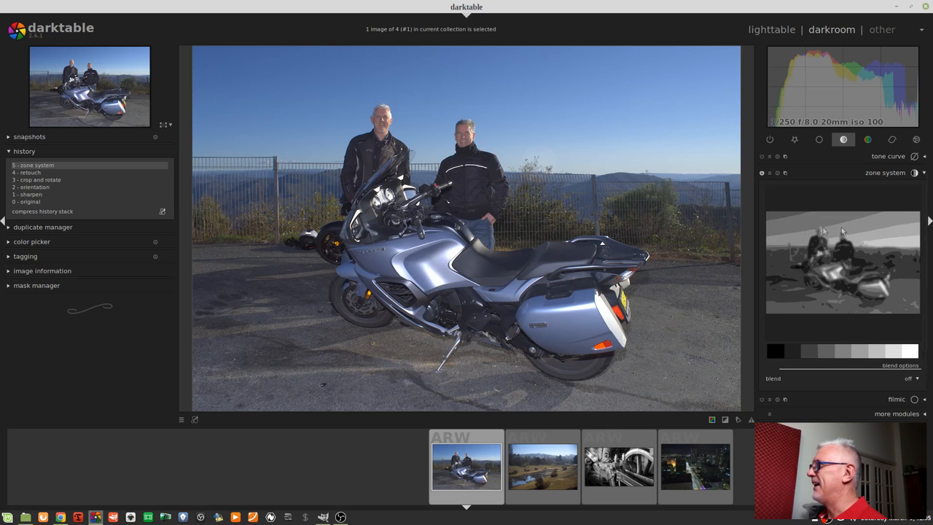
mouse_move(809, 329)
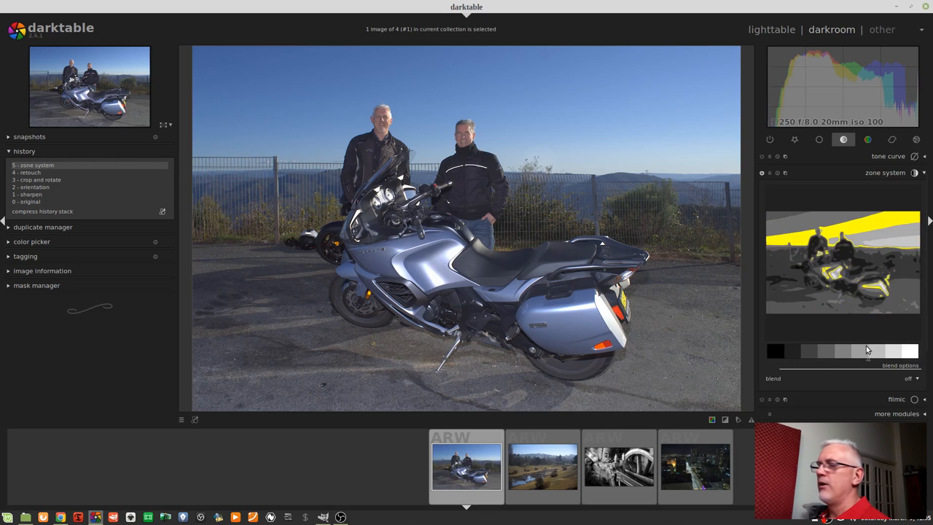
mouse_move(858, 357)
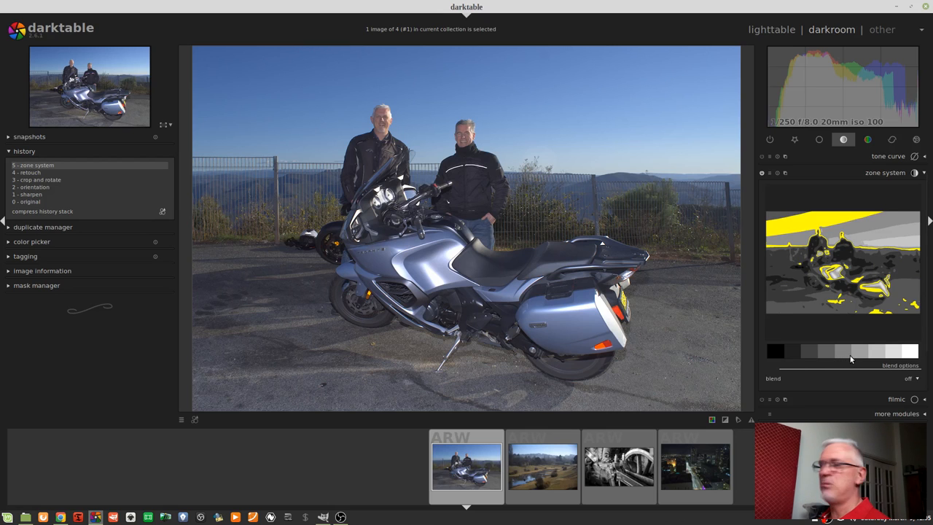
mouse_move(851, 352)
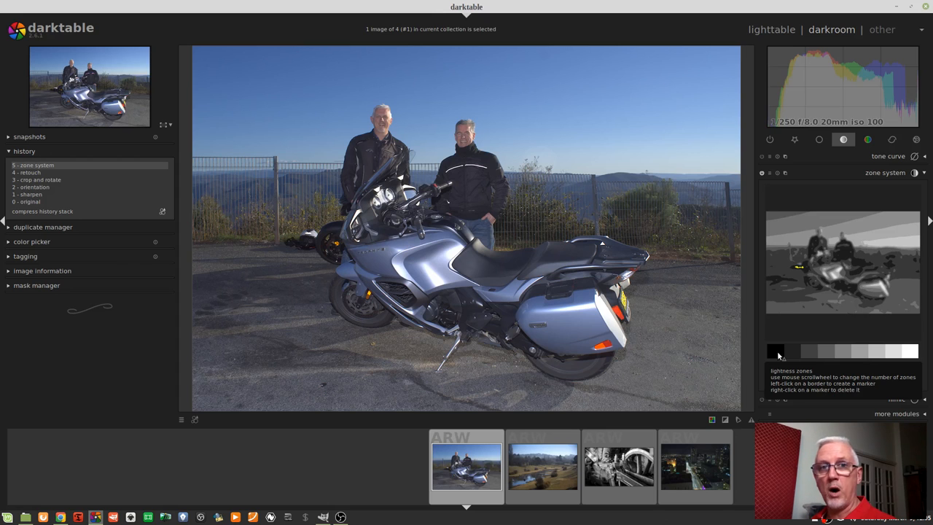
mouse_move(827, 357)
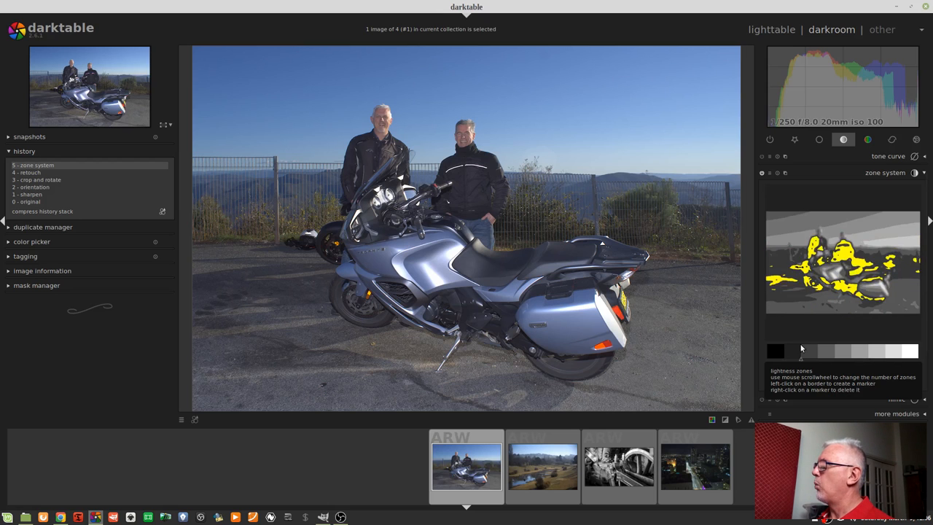
mouse_move(800, 351)
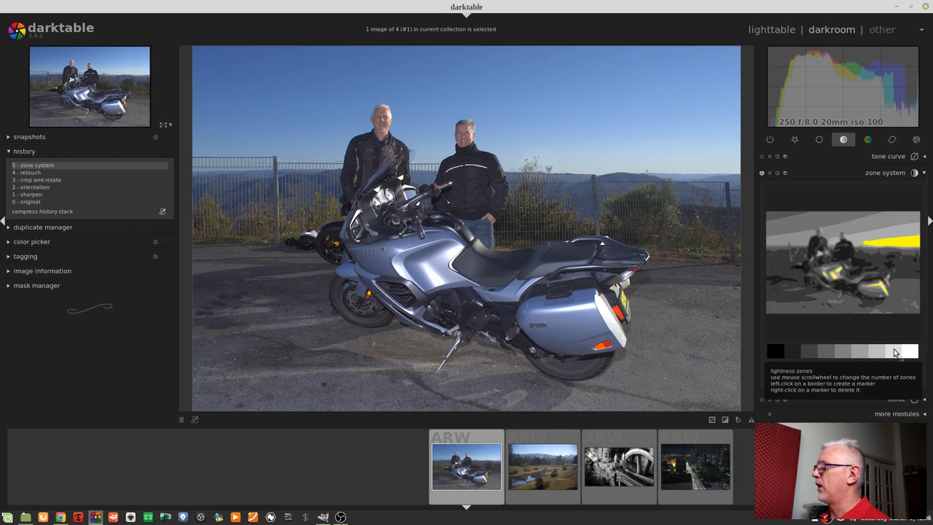
mouse_move(893, 355)
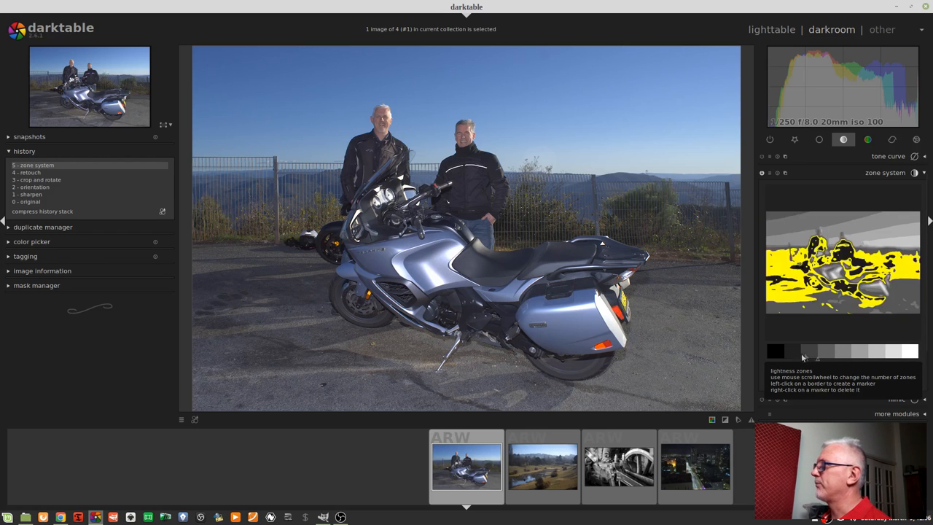
mouse_move(801, 362)
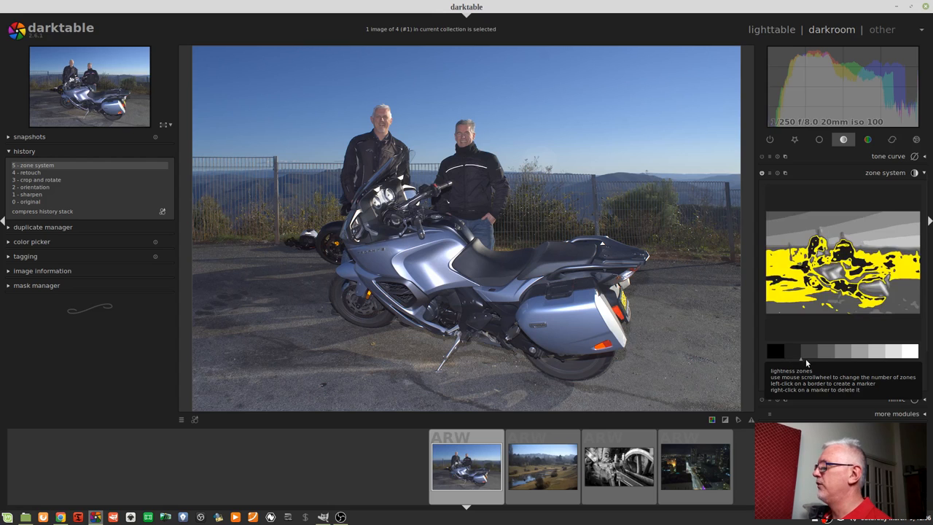
mouse_move(816, 362)
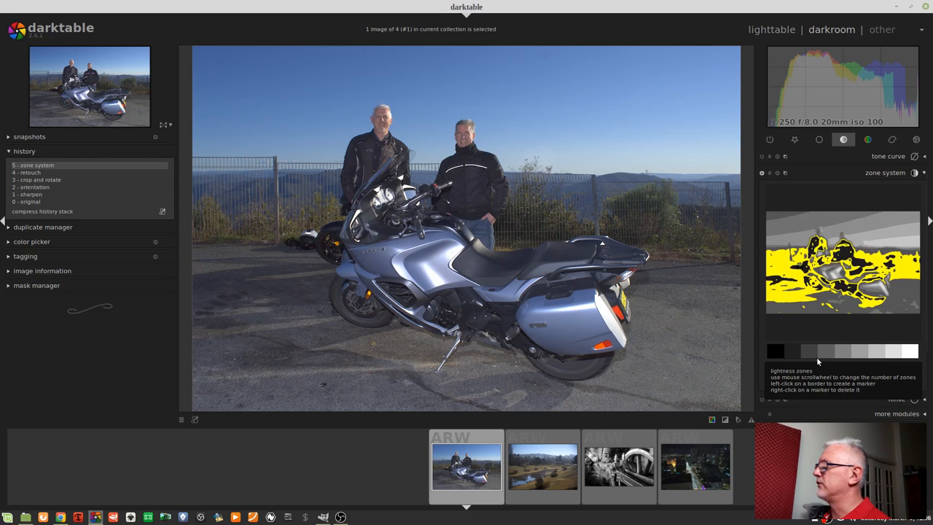
mouse_move(802, 359)
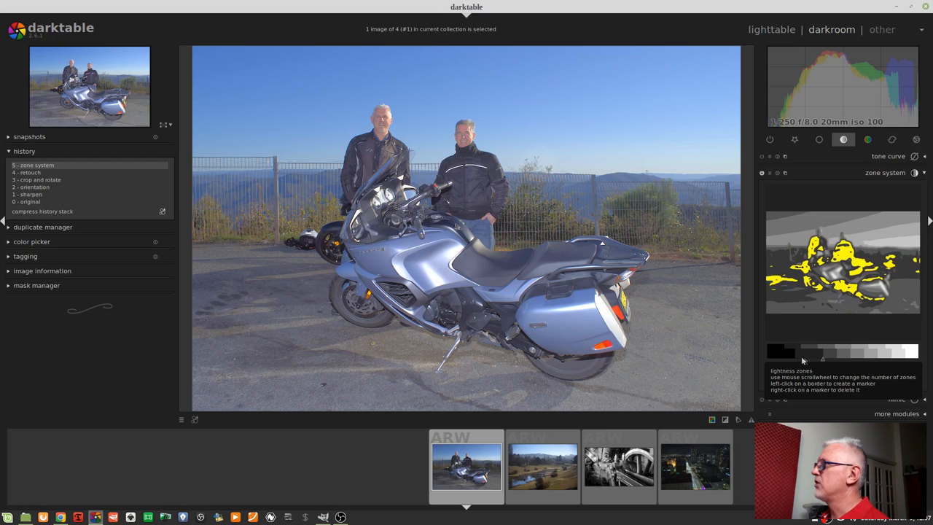
Adjust the zone system's lightness zones bar to brighten the motorcycle's shadows.
click(776, 352)
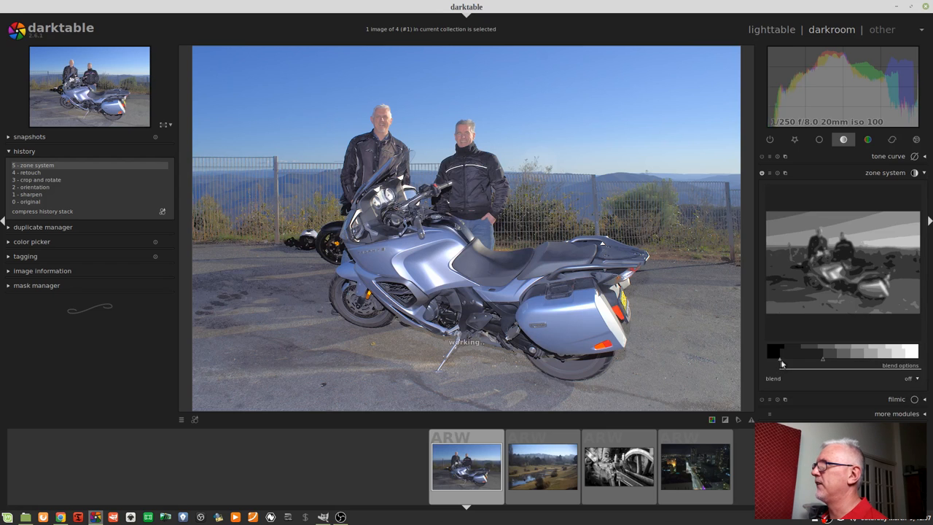
mouse_move(776, 357)
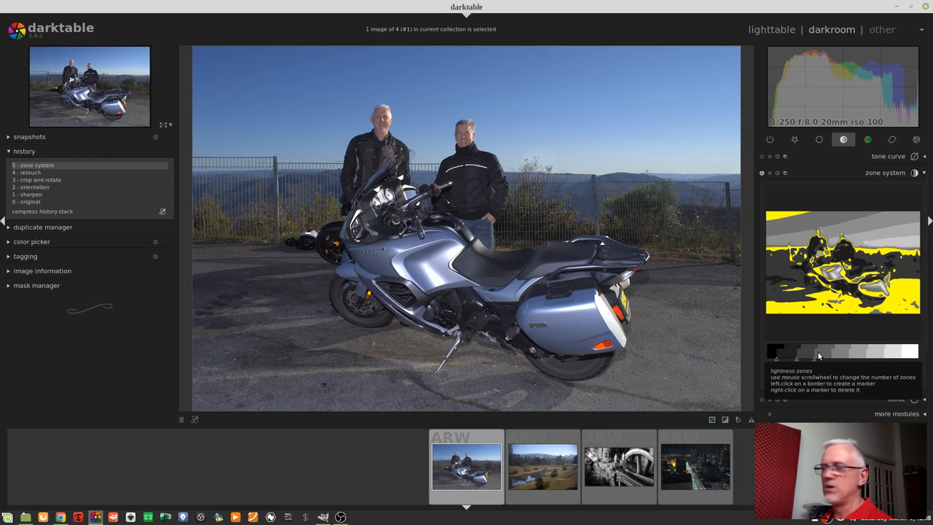
mouse_move(830, 361)
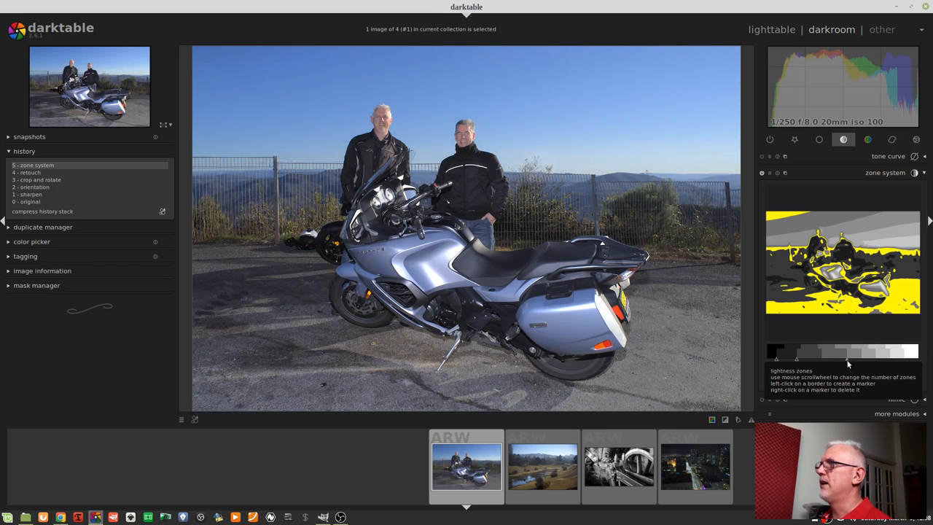
mouse_move(845, 363)
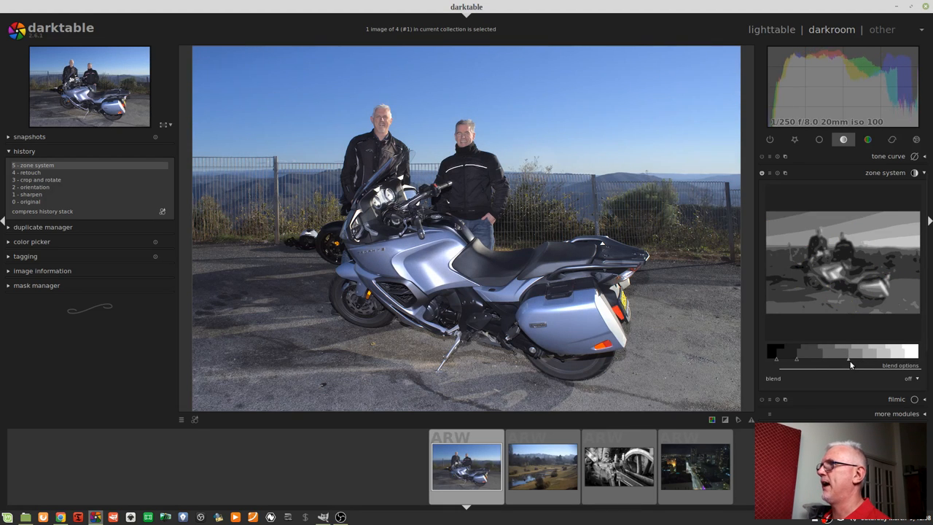
Drag a zone between markers on the zone bar to reshape the motorcycle's tones.
drag(851, 364, 864, 364)
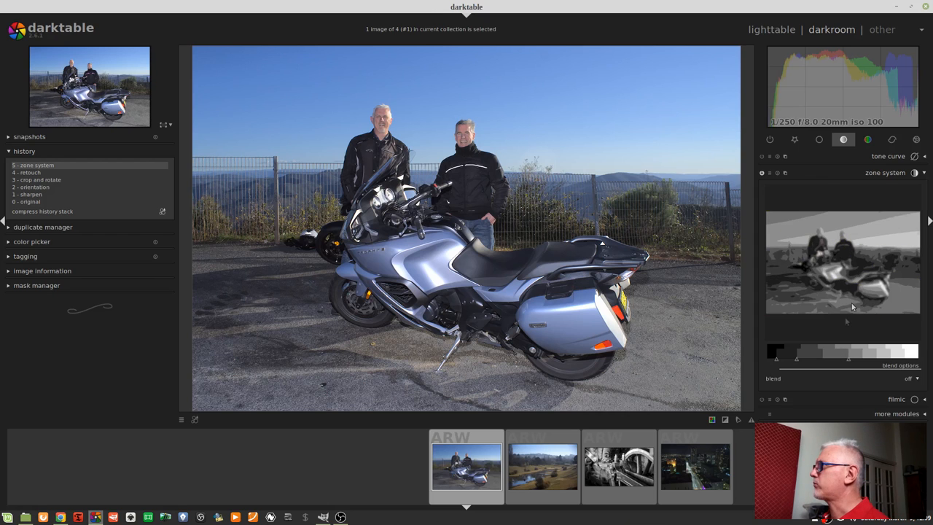
mouse_move(568, 210)
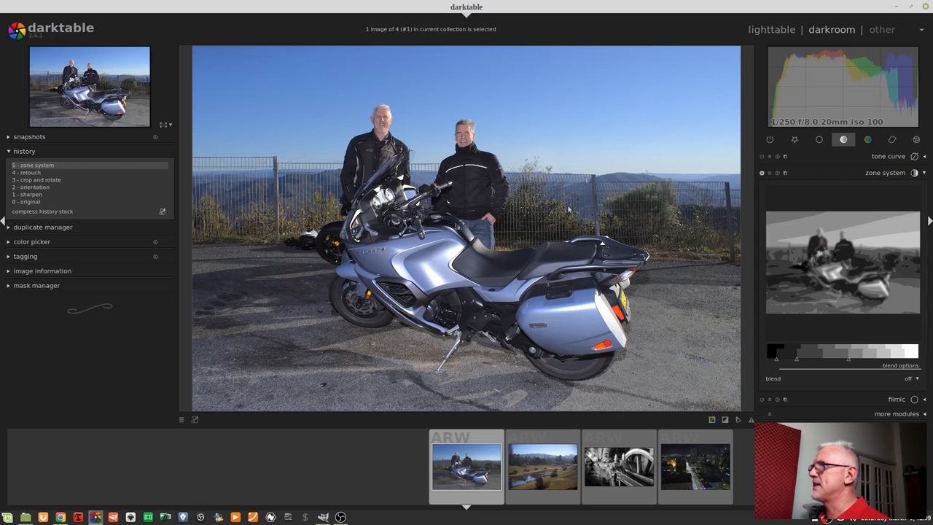
mouse_move(590, 239)
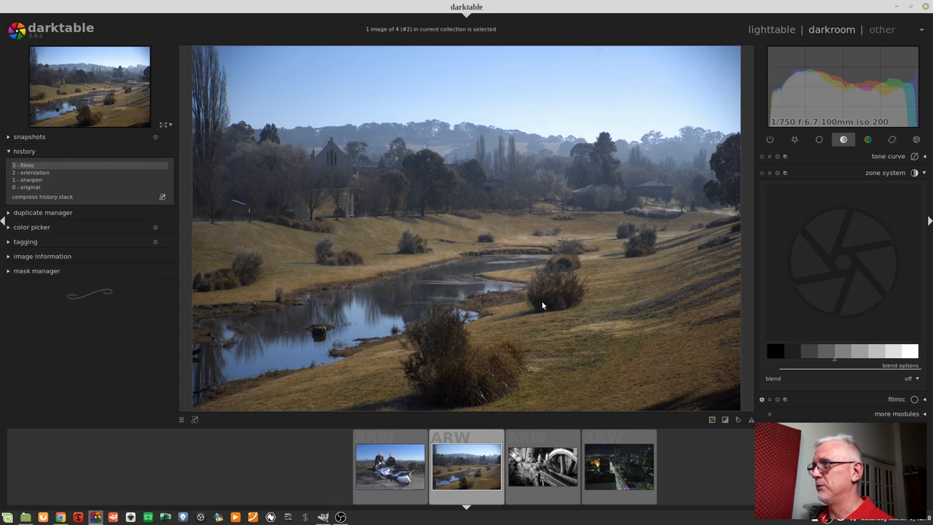
mouse_move(530, 349)
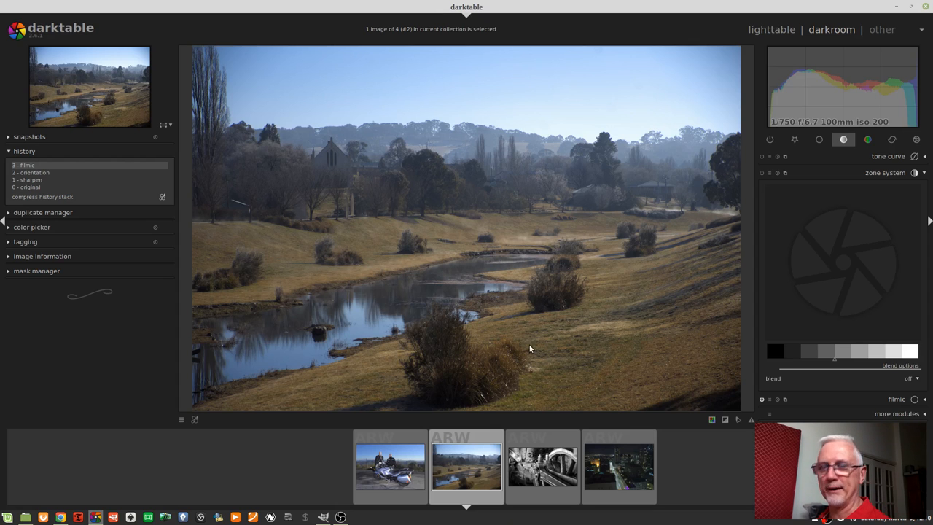
mouse_move(543, 336)
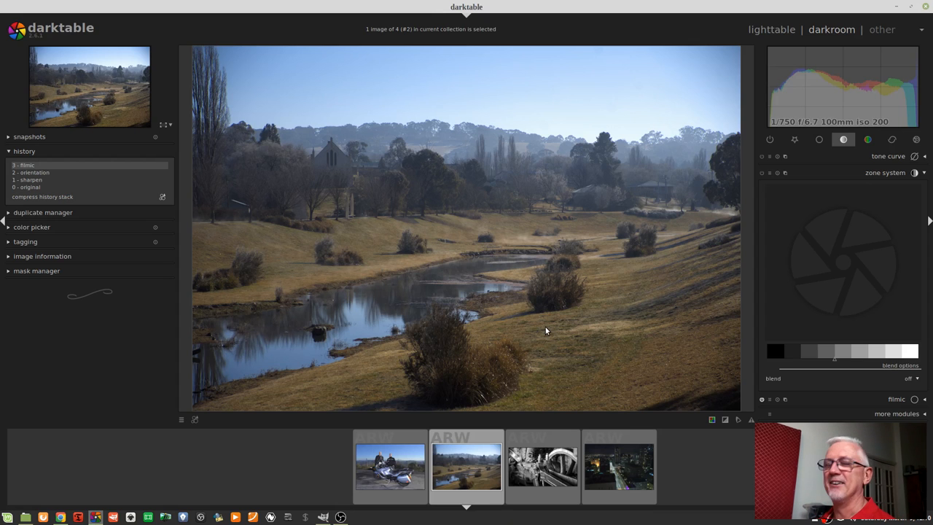
mouse_move(560, 351)
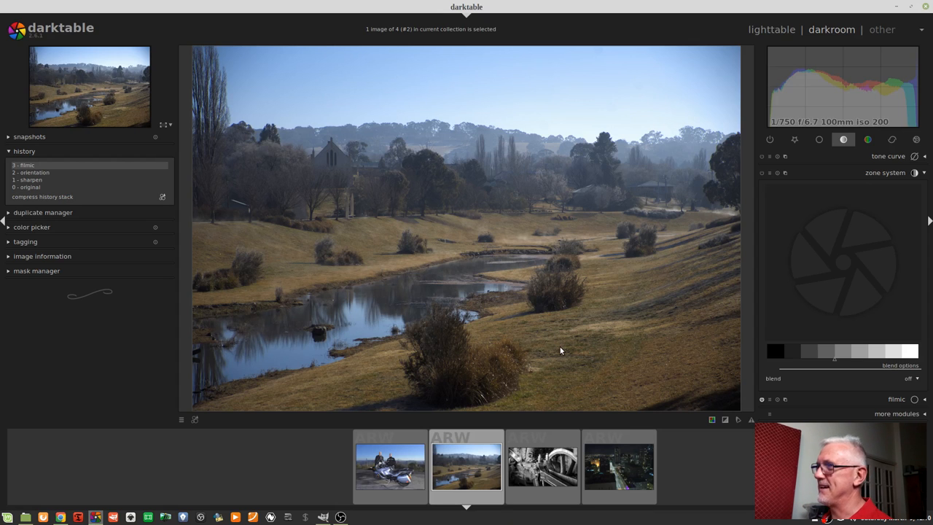
mouse_move(589, 243)
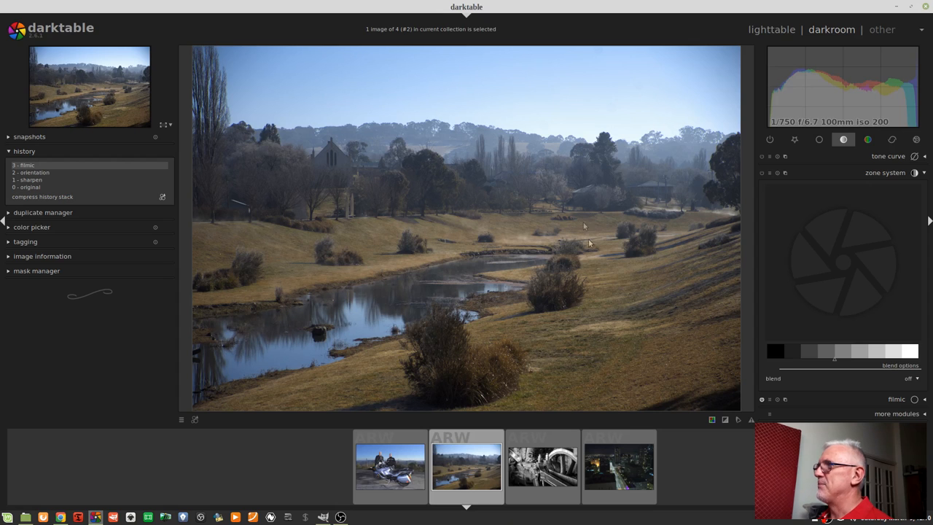
mouse_move(520, 202)
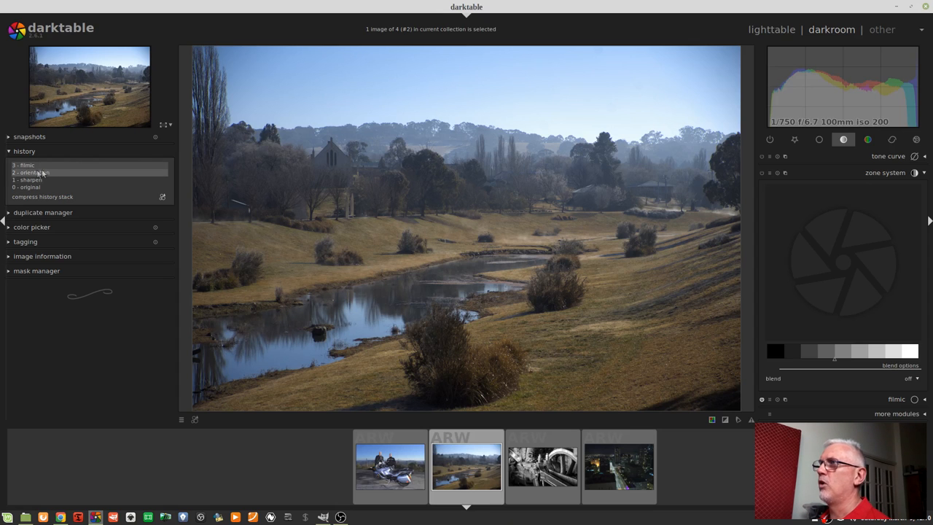
click(24, 164)
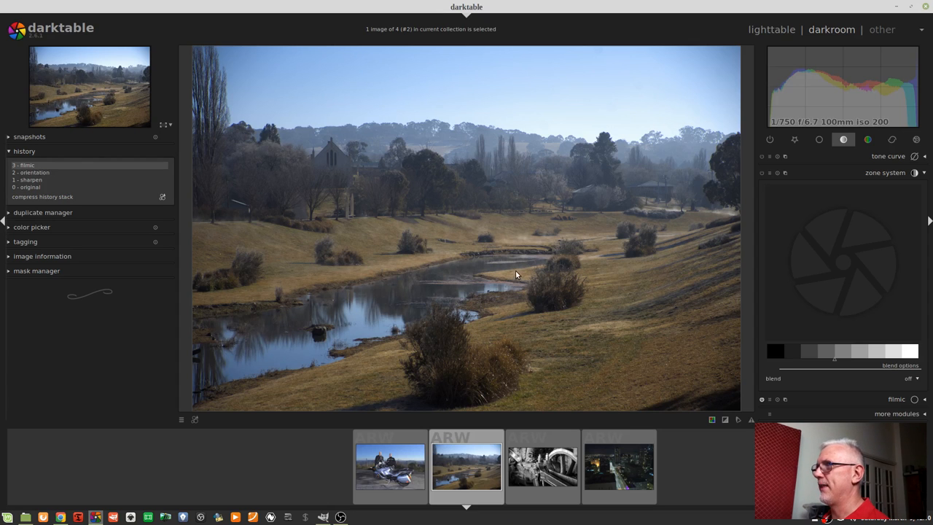
mouse_move(531, 273)
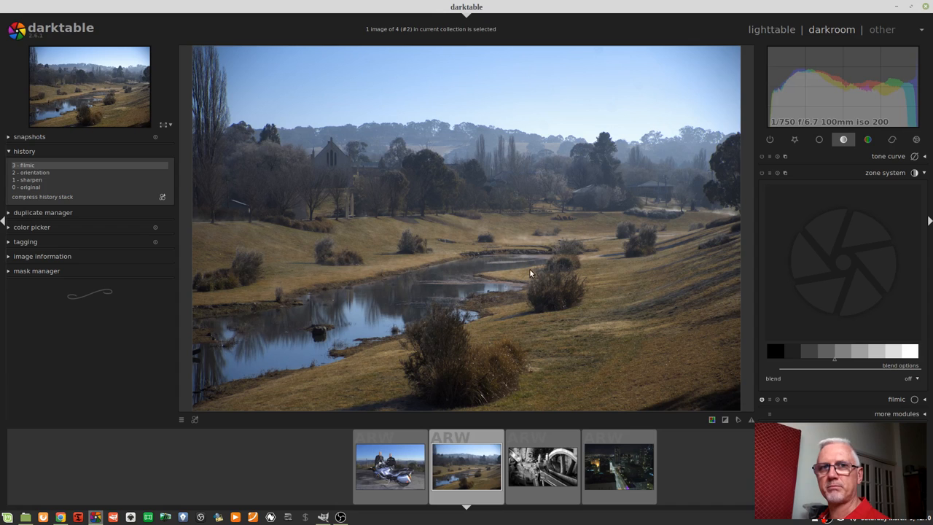
mouse_move(735, 337)
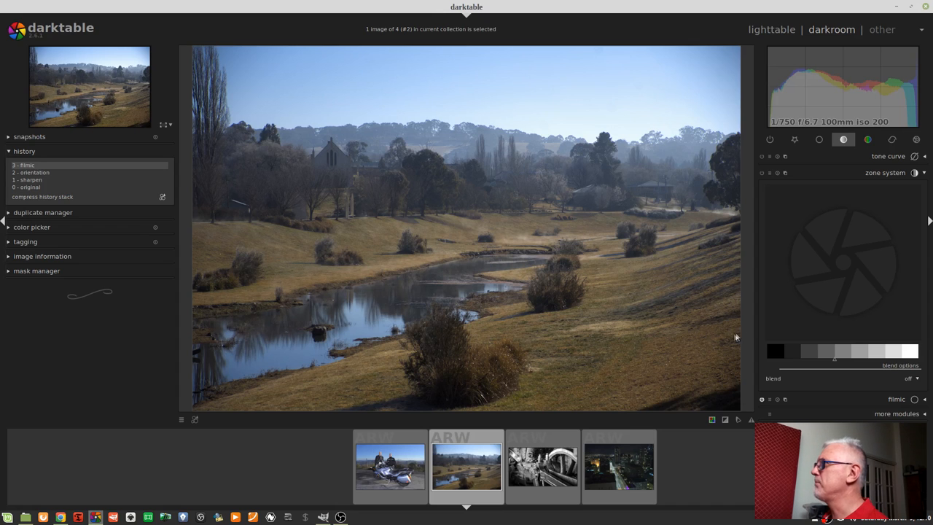
Turn on the zone system module for the river valley photo.
click(762, 173)
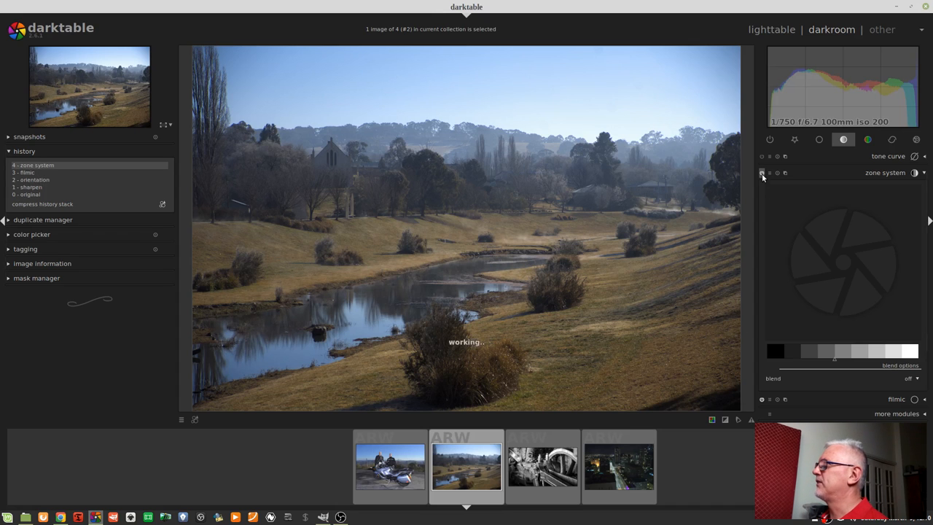
click(763, 173)
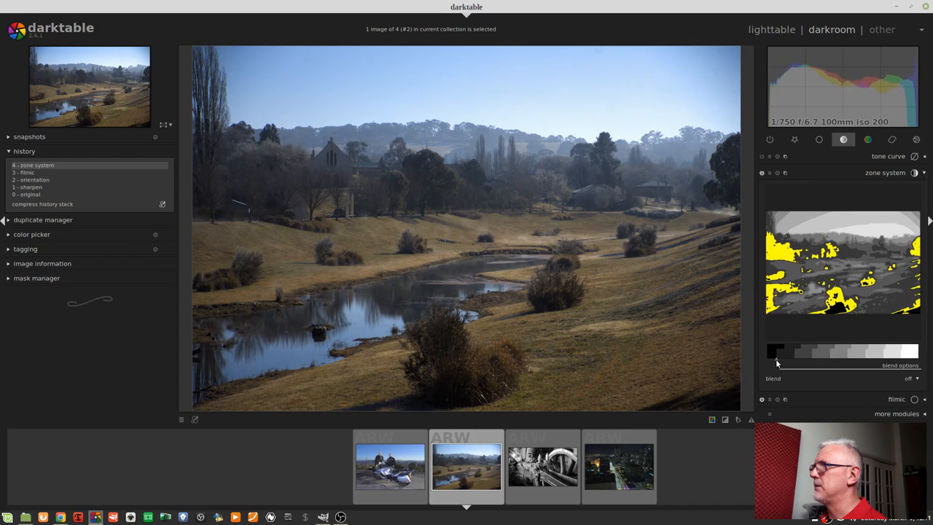
mouse_move(776, 362)
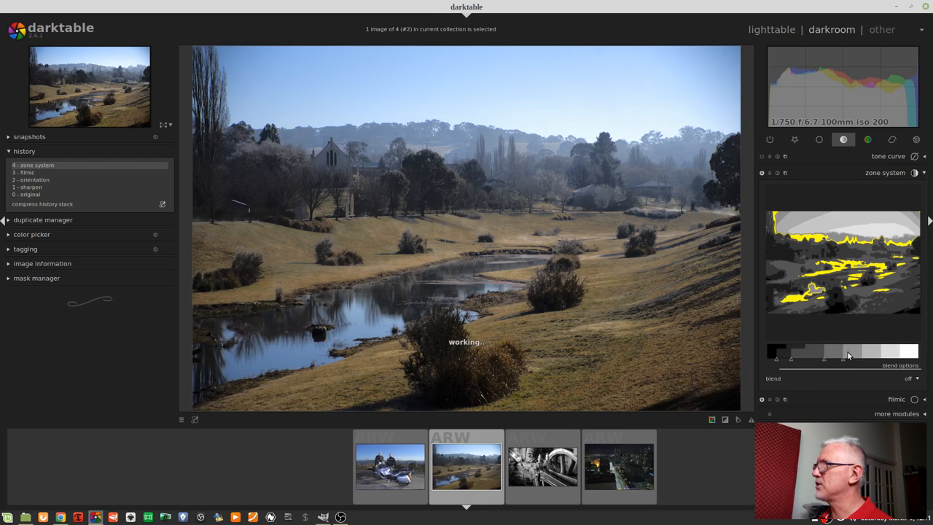
Drag a middle zone left on the zone bar to darken the valley's midtones.
drag(860, 350, 791, 350)
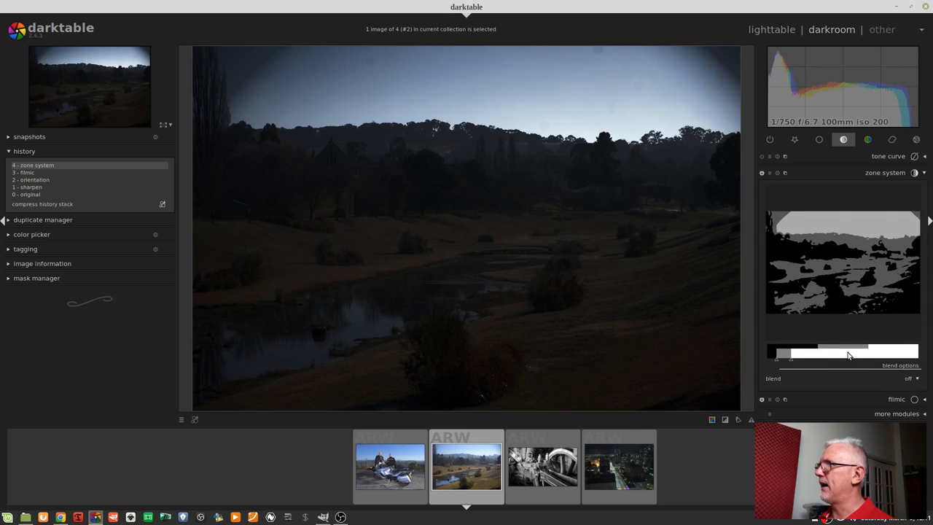
mouse_move(842, 354)
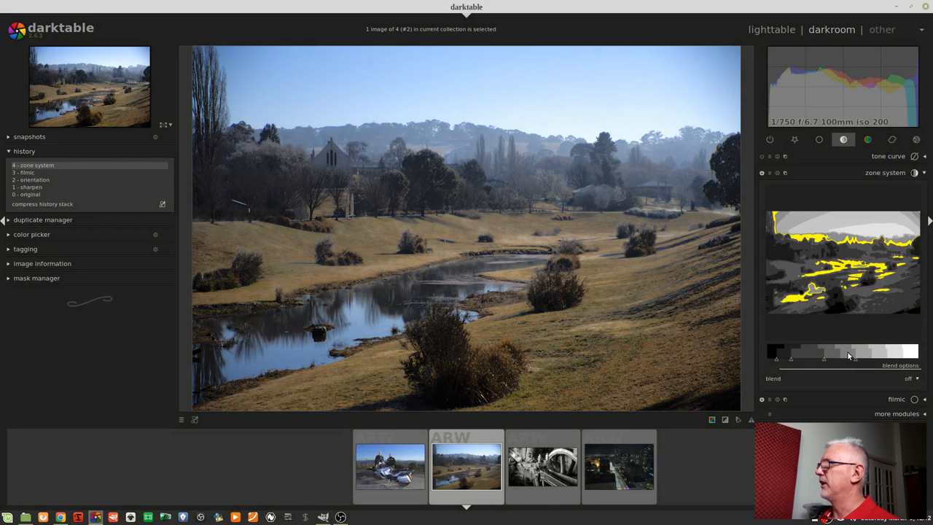
mouse_move(847, 357)
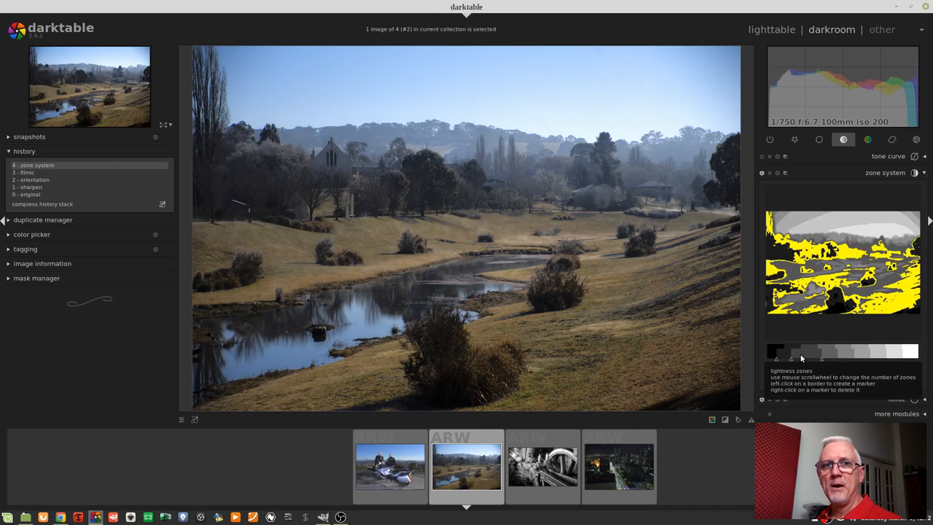
mouse_move(815, 359)
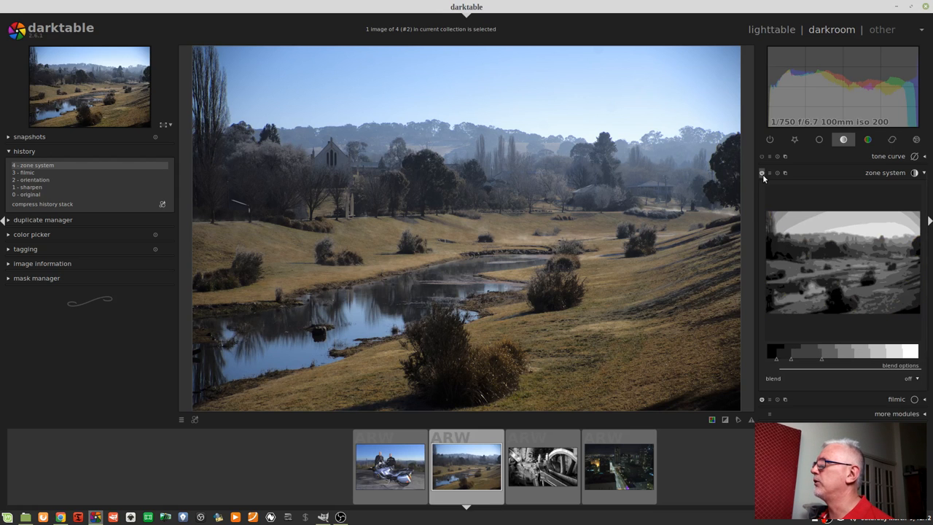
Toggle zone system off and back on to compare the river valley edit.
click(763, 173)
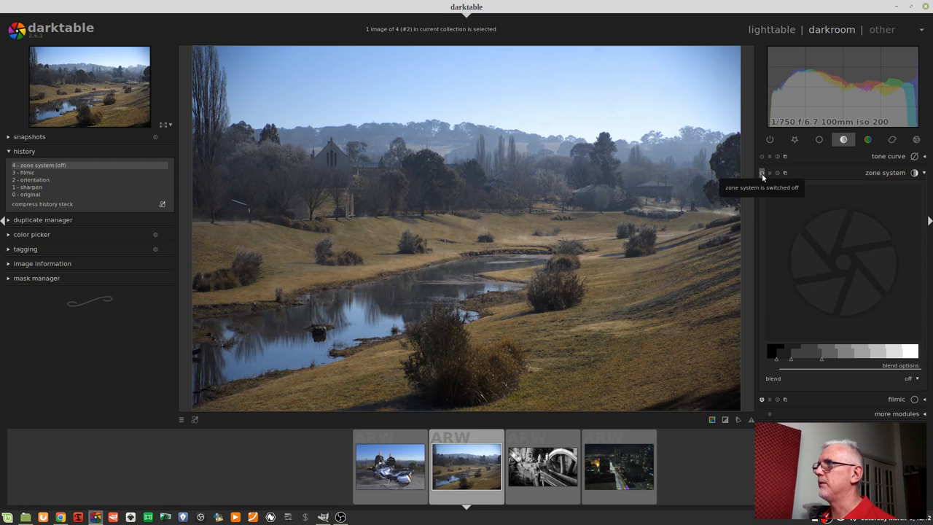
click(762, 173)
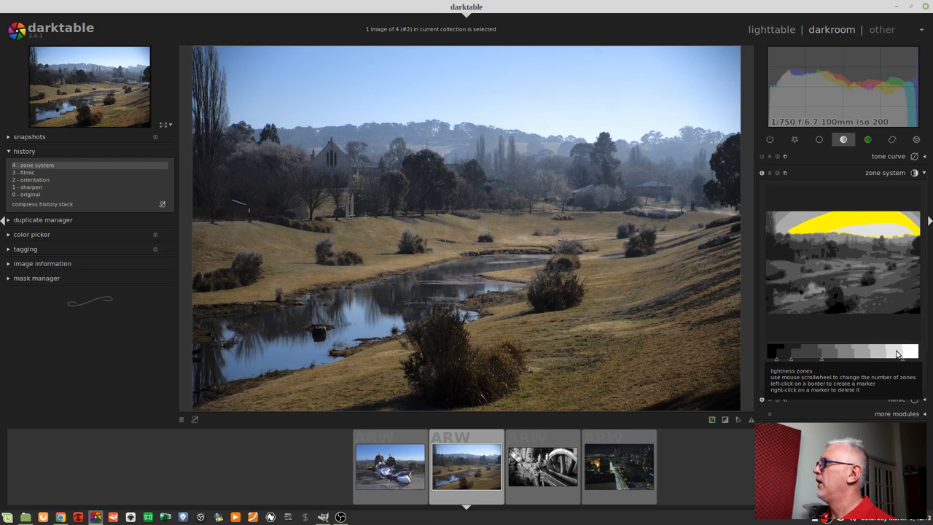
mouse_move(894, 356)
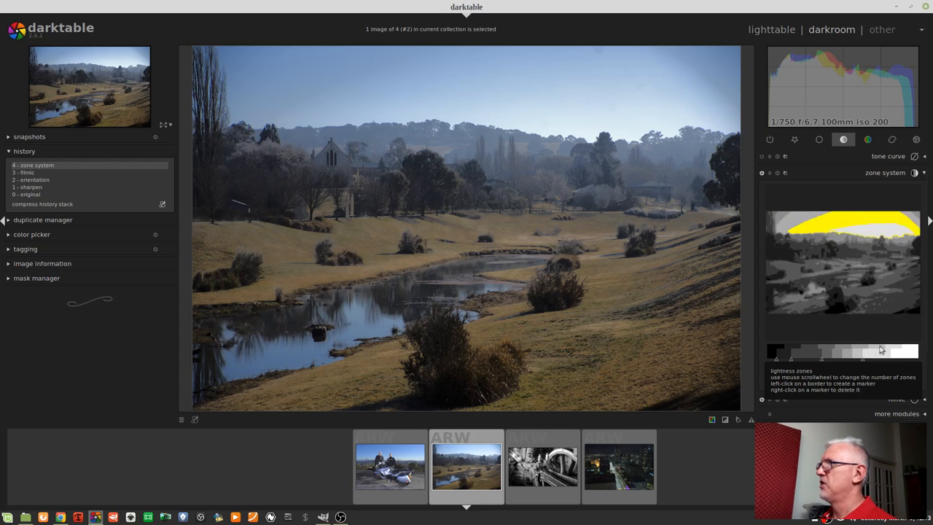
mouse_move(877, 356)
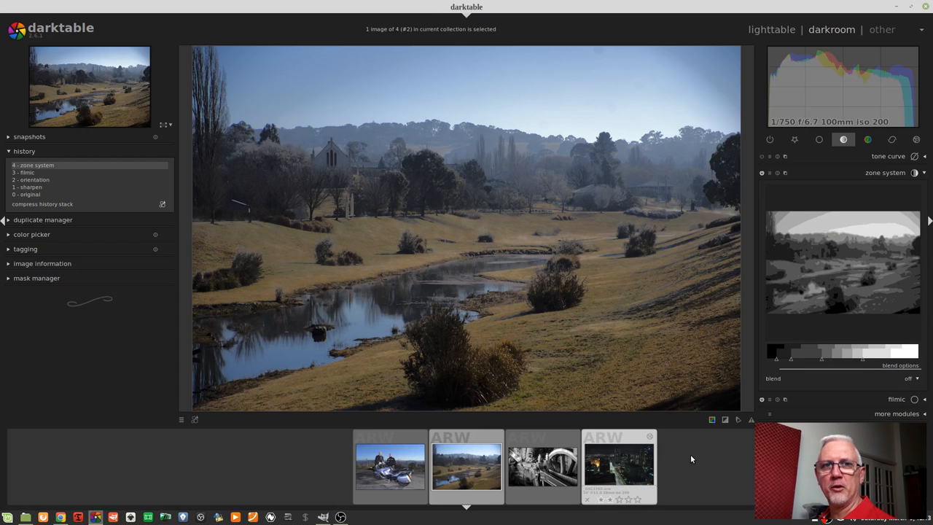
mouse_move(621, 464)
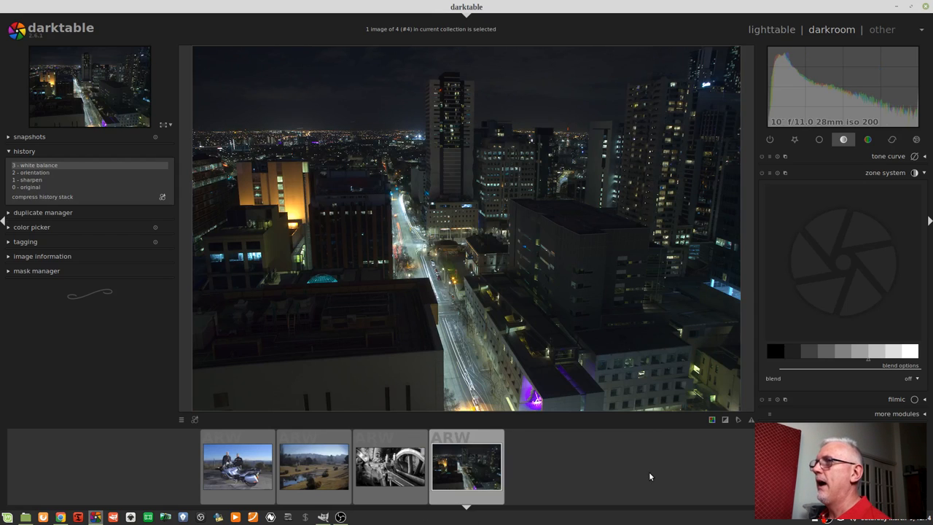
mouse_move(633, 463)
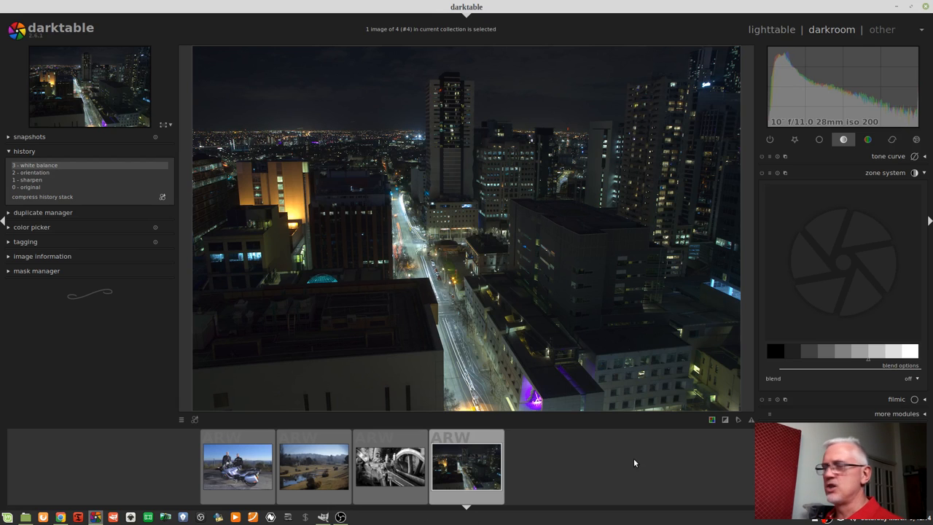
mouse_move(681, 514)
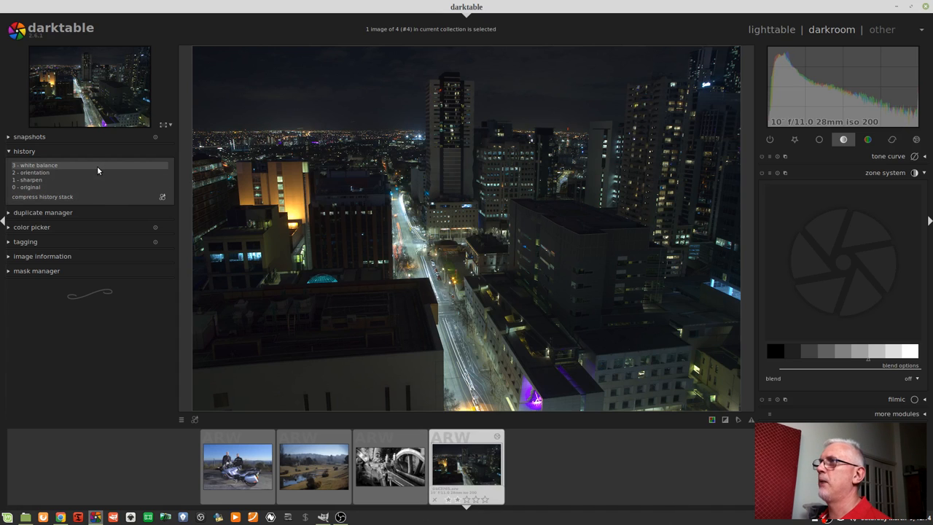
mouse_move(91, 167)
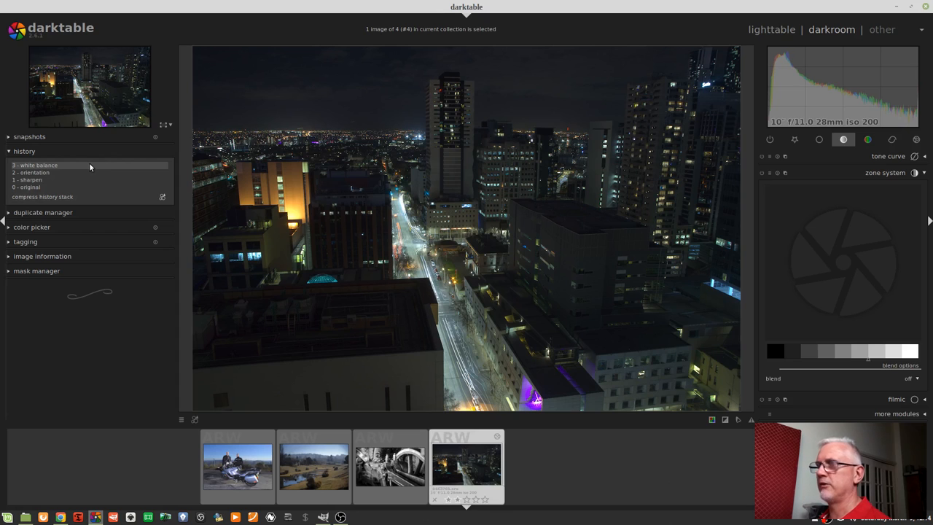
mouse_move(101, 180)
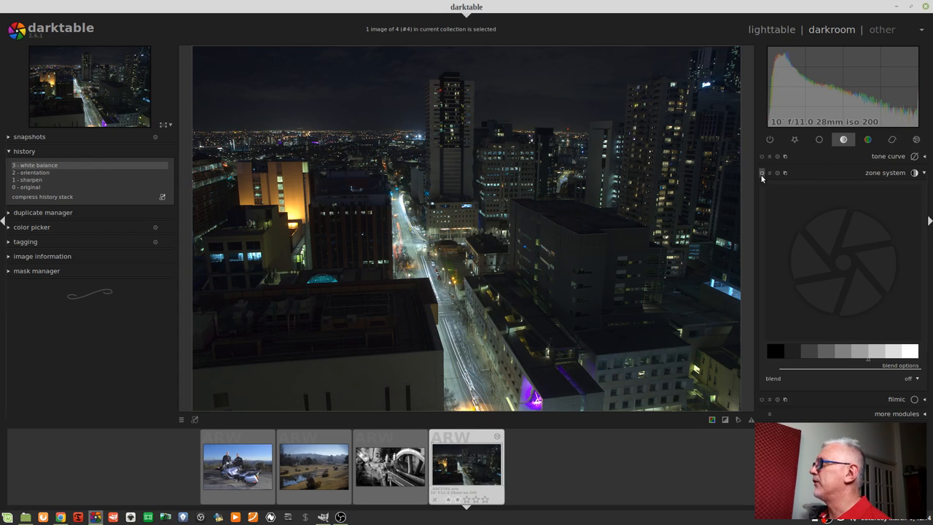
Enable zone system on the night city photo, add a zone marker, and compare off/on.
click(762, 173)
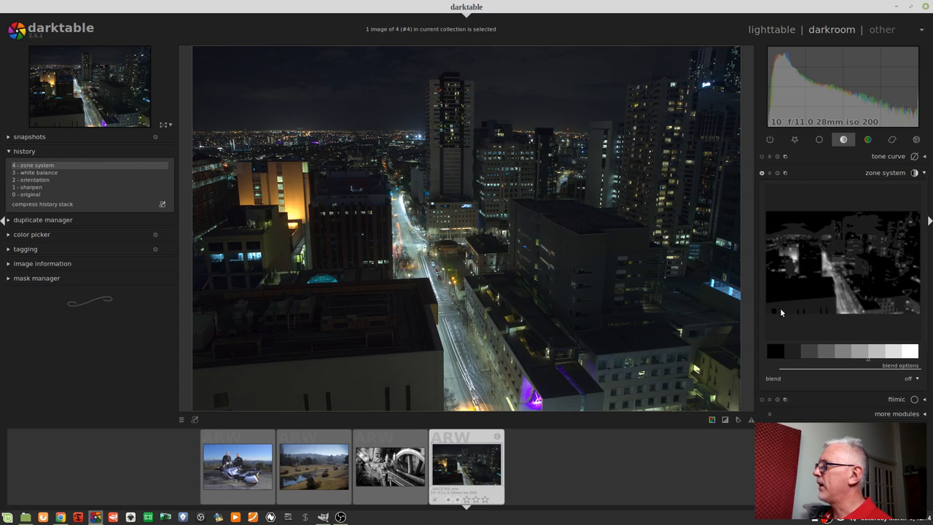
mouse_move(802, 268)
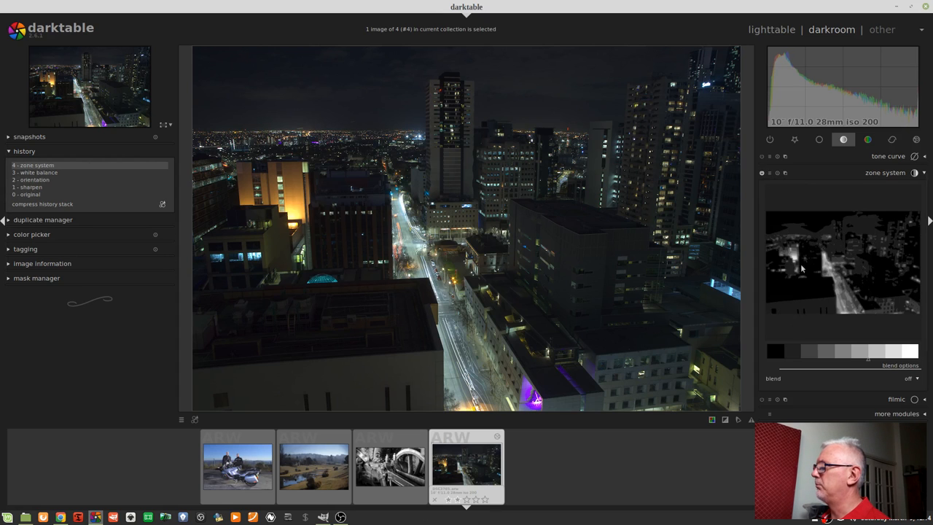
mouse_move(827, 306)
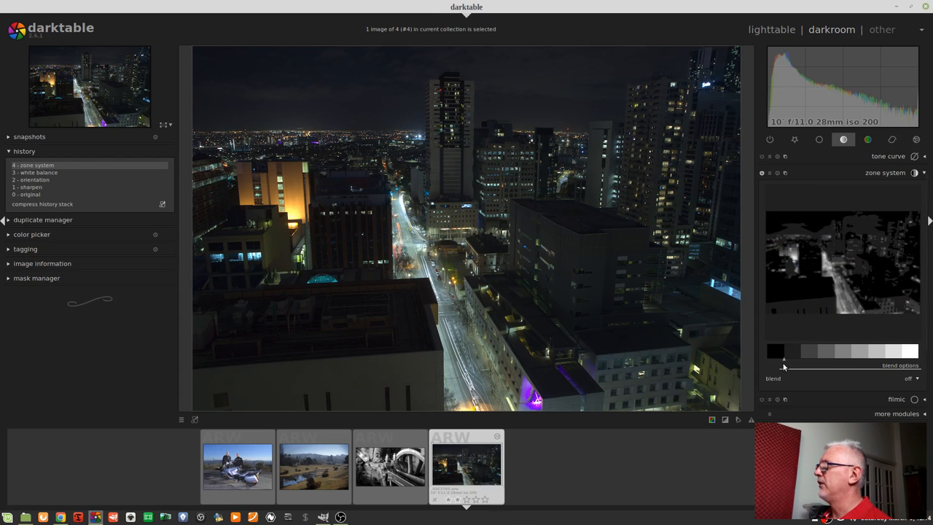
mouse_move(776, 351)
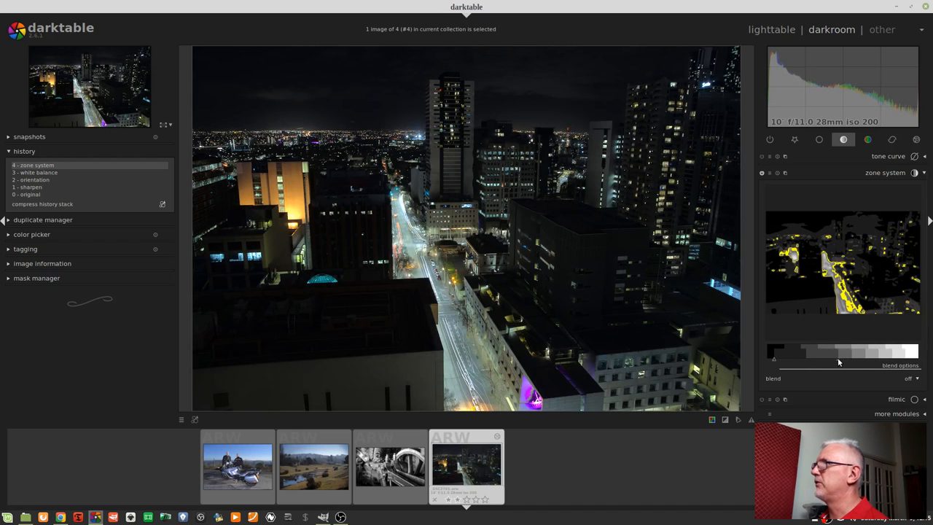
mouse_move(827, 361)
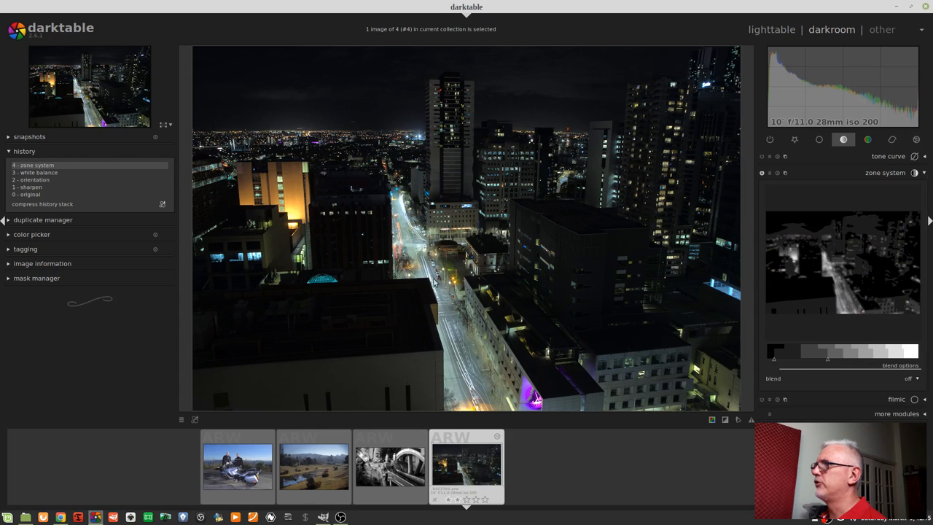
mouse_move(499, 379)
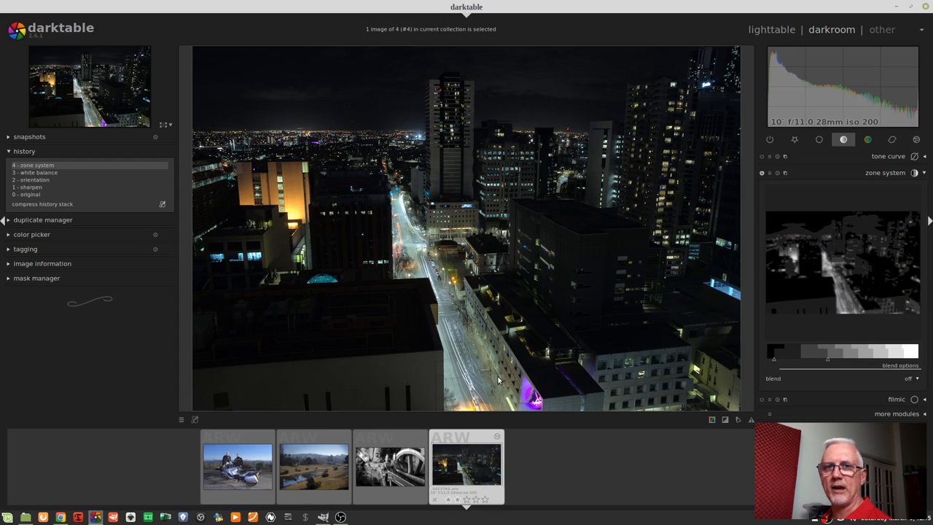
mouse_move(859, 364)
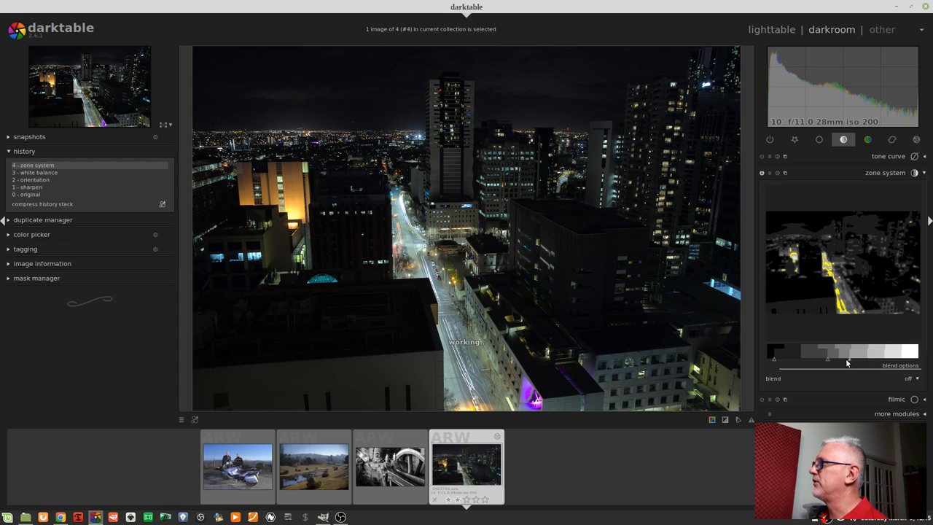
mouse_move(836, 364)
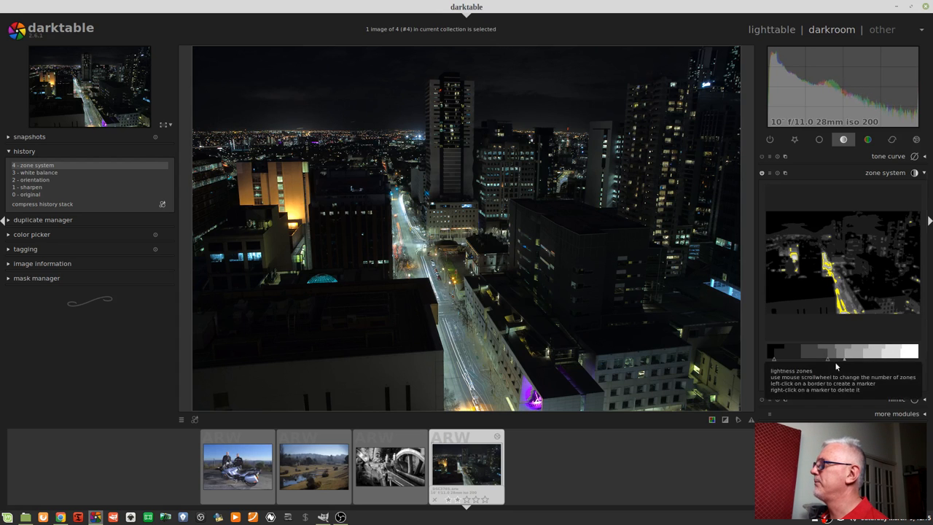
click(827, 357)
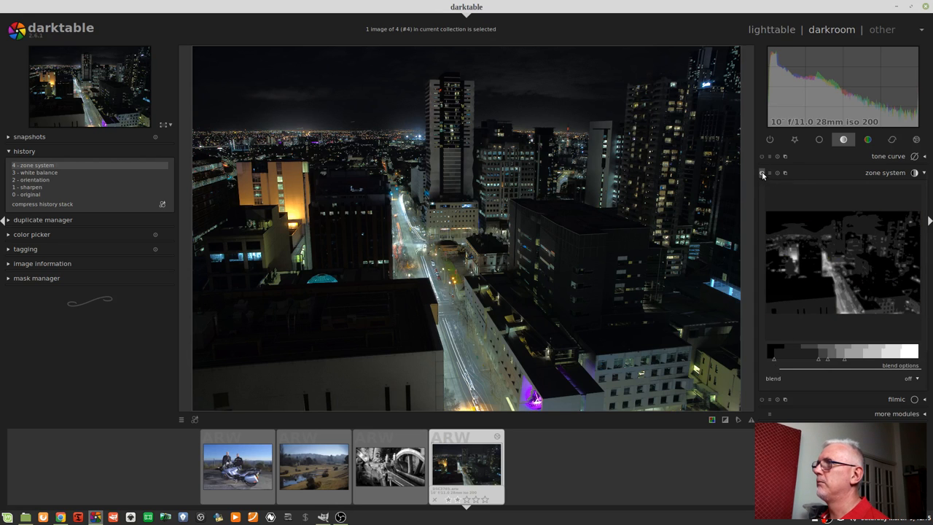
click(762, 172)
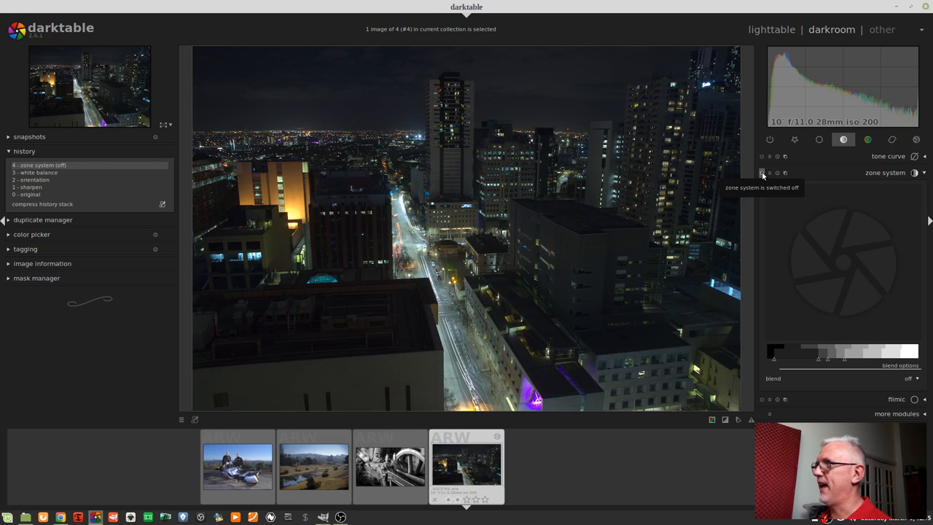
click(762, 173)
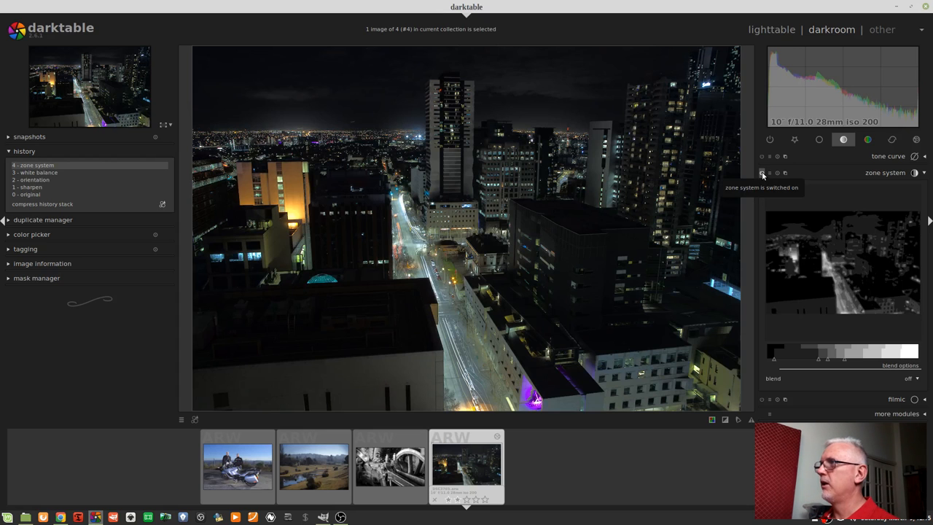
click(761, 173)
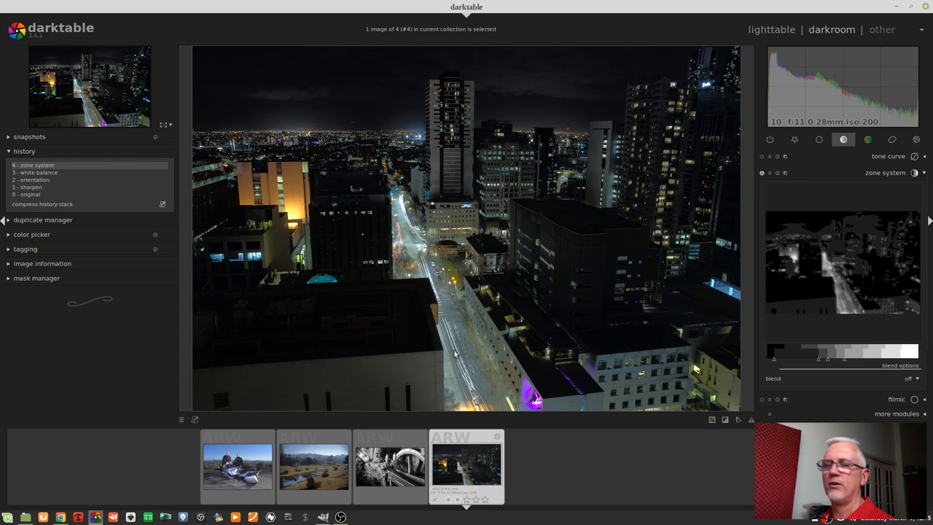
mouse_move(429, 294)
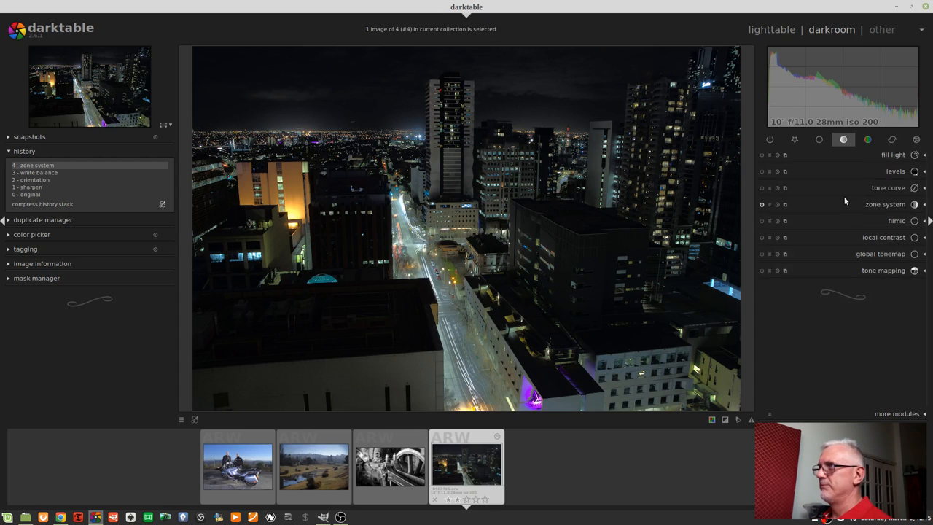
mouse_move(845, 220)
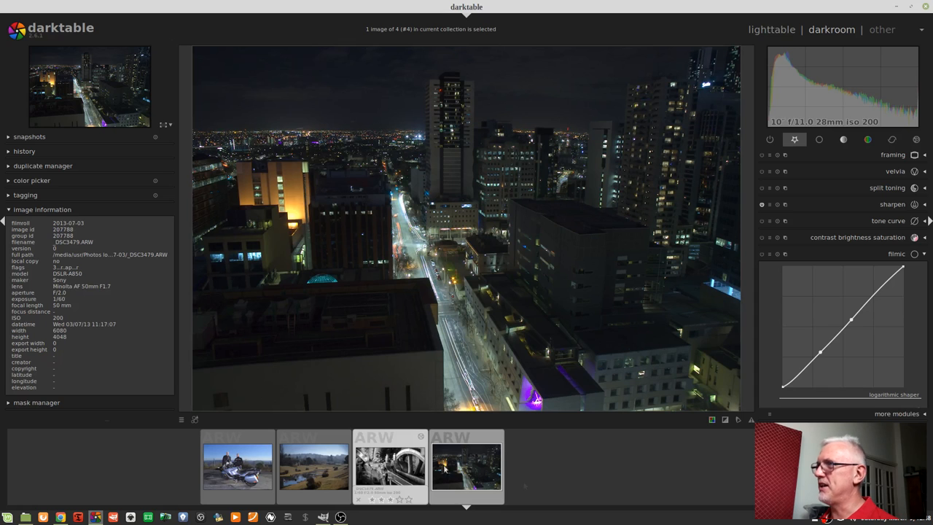
Switch to the locomotive wheel photo and show the tone modules group.
click(467, 467)
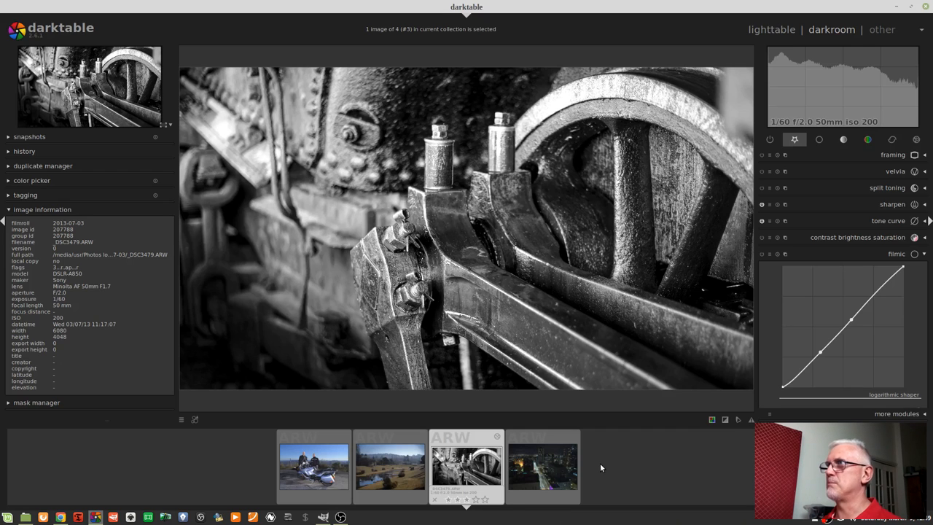
click(769, 139)
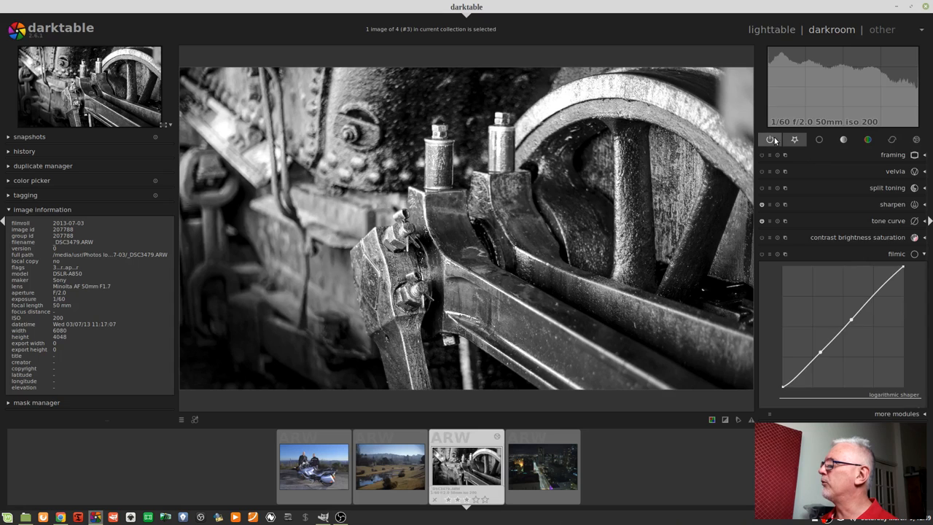
click(843, 139)
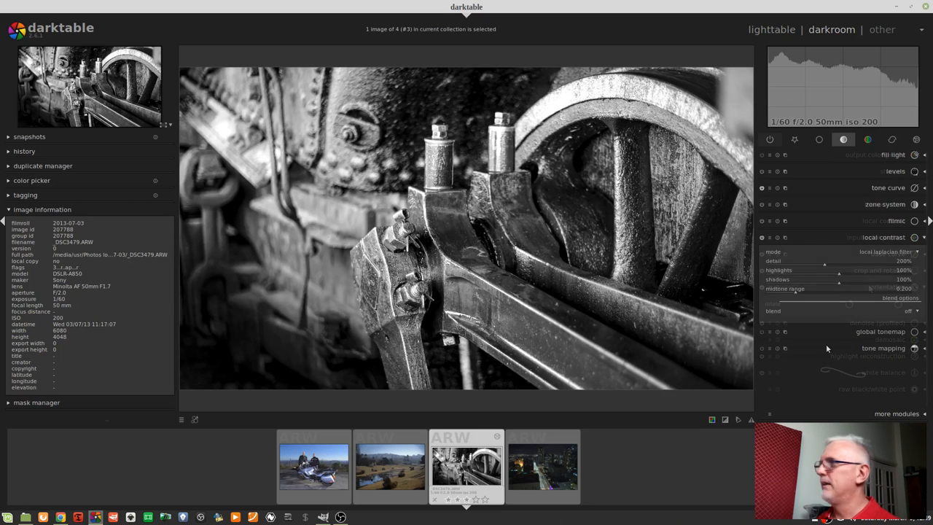